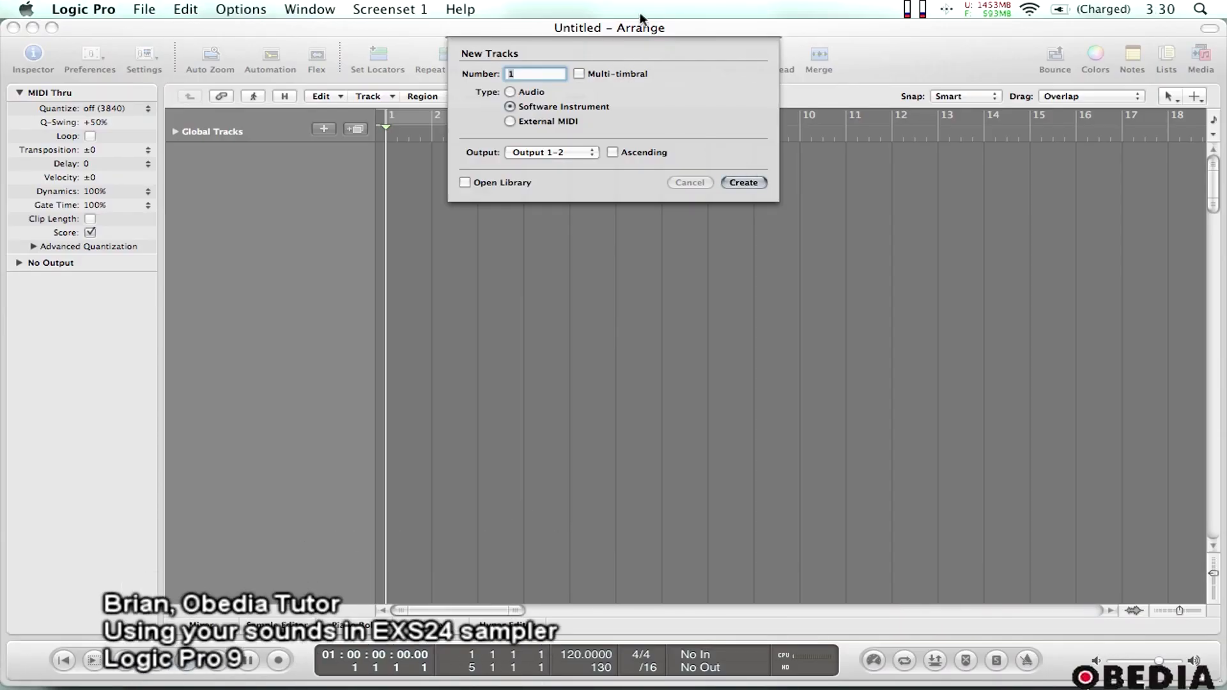
mouse_move(657, 93)
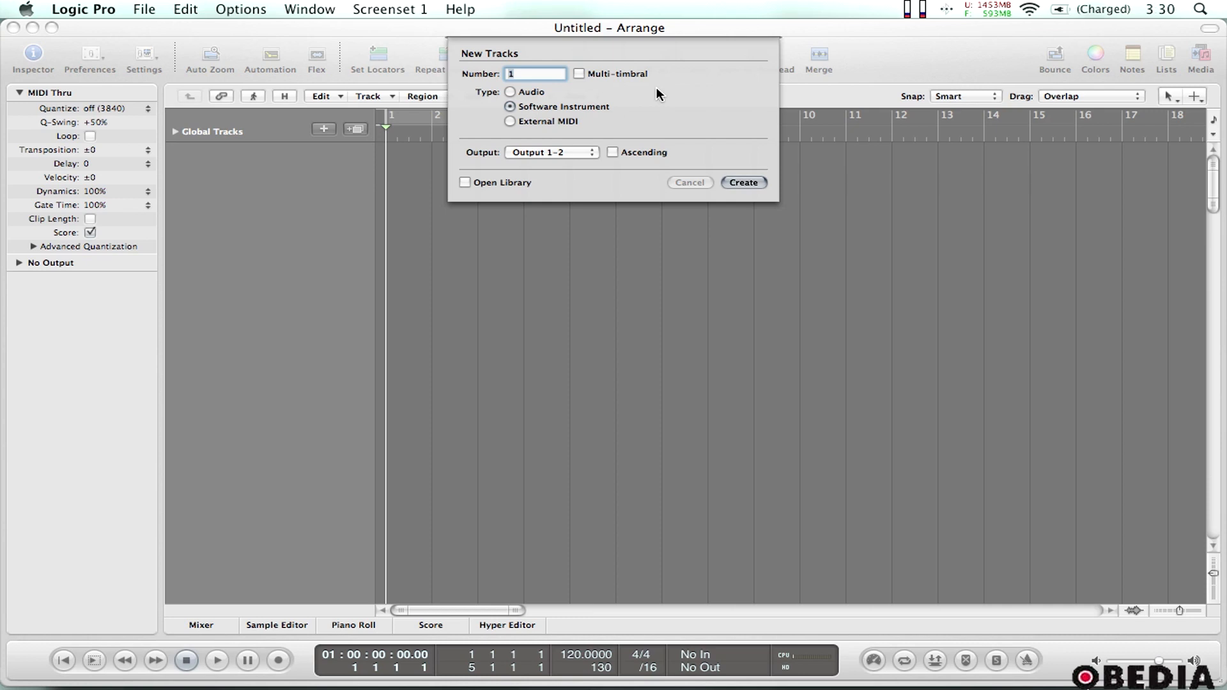
mouse_move(664, 62)
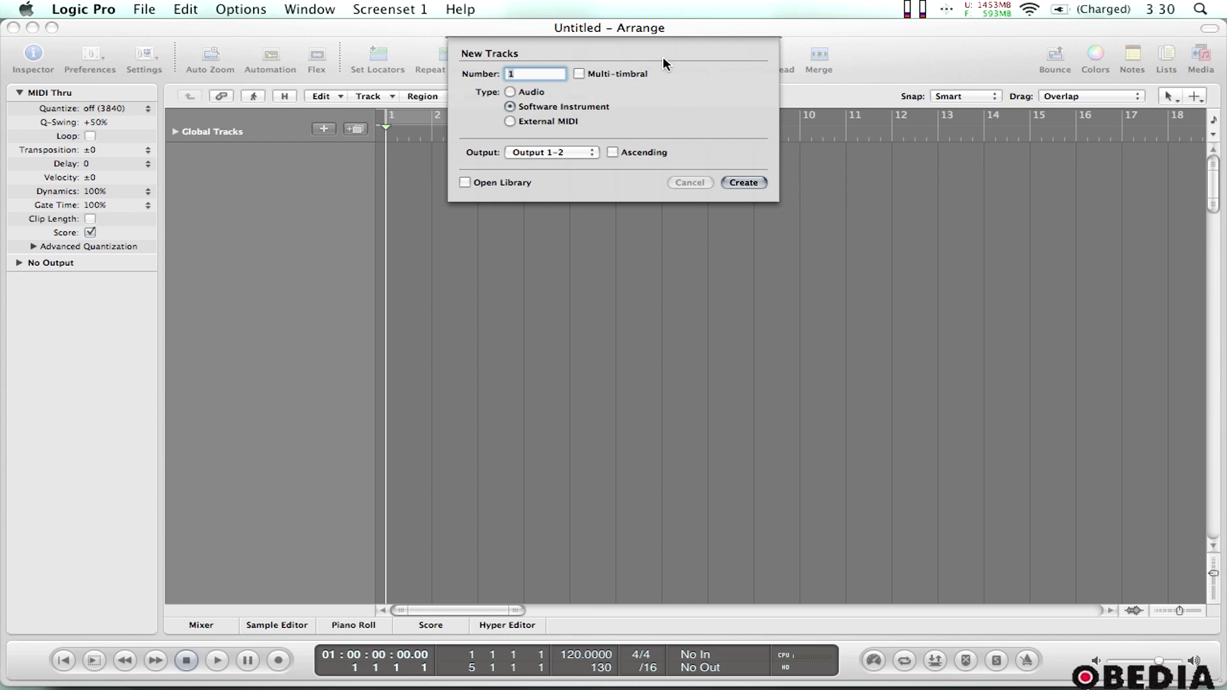
mouse_move(665, 73)
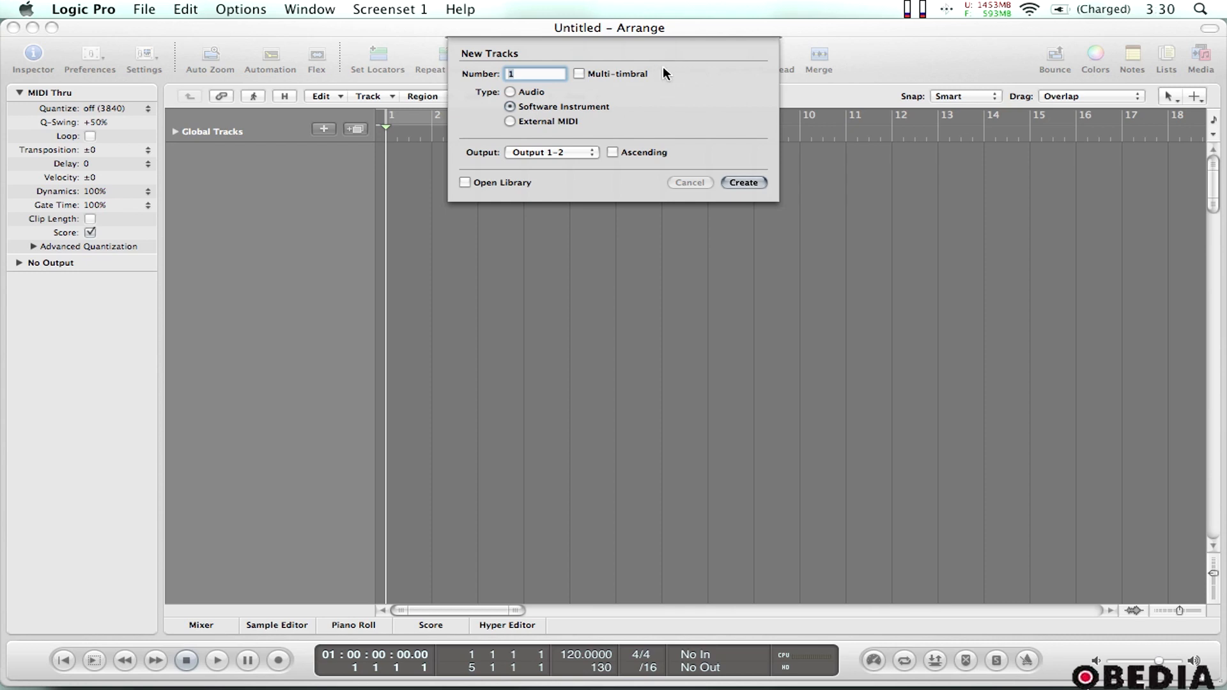
mouse_move(664, 152)
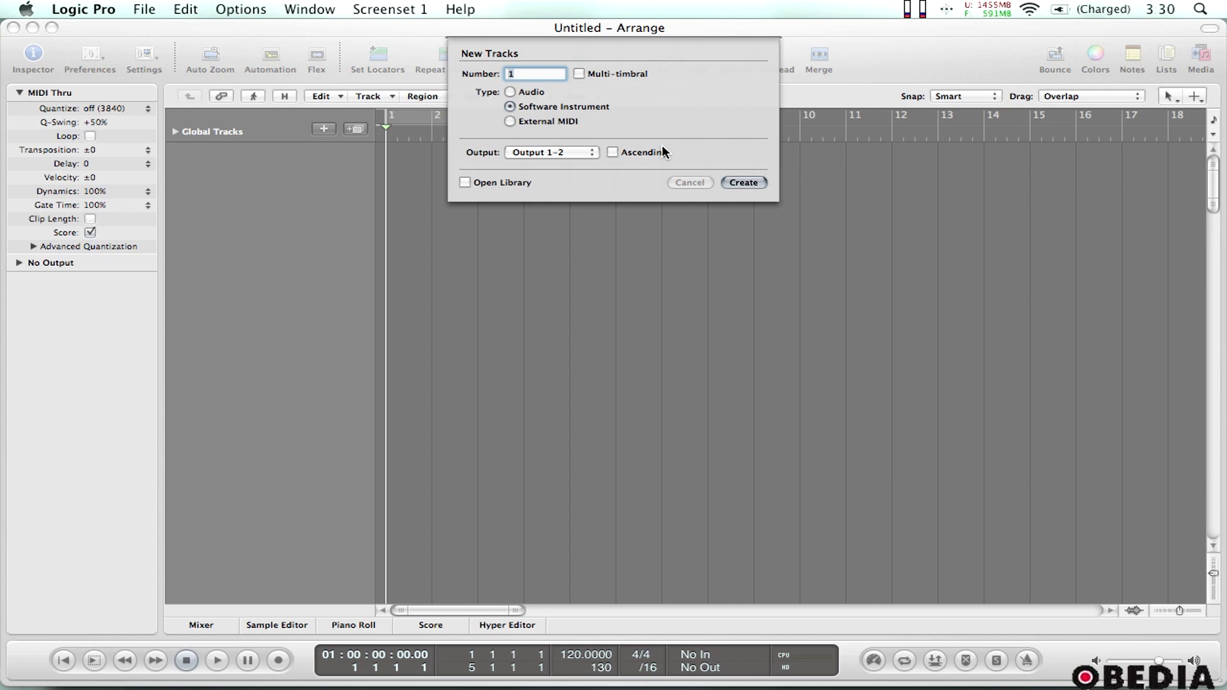
mouse_move(598, 102)
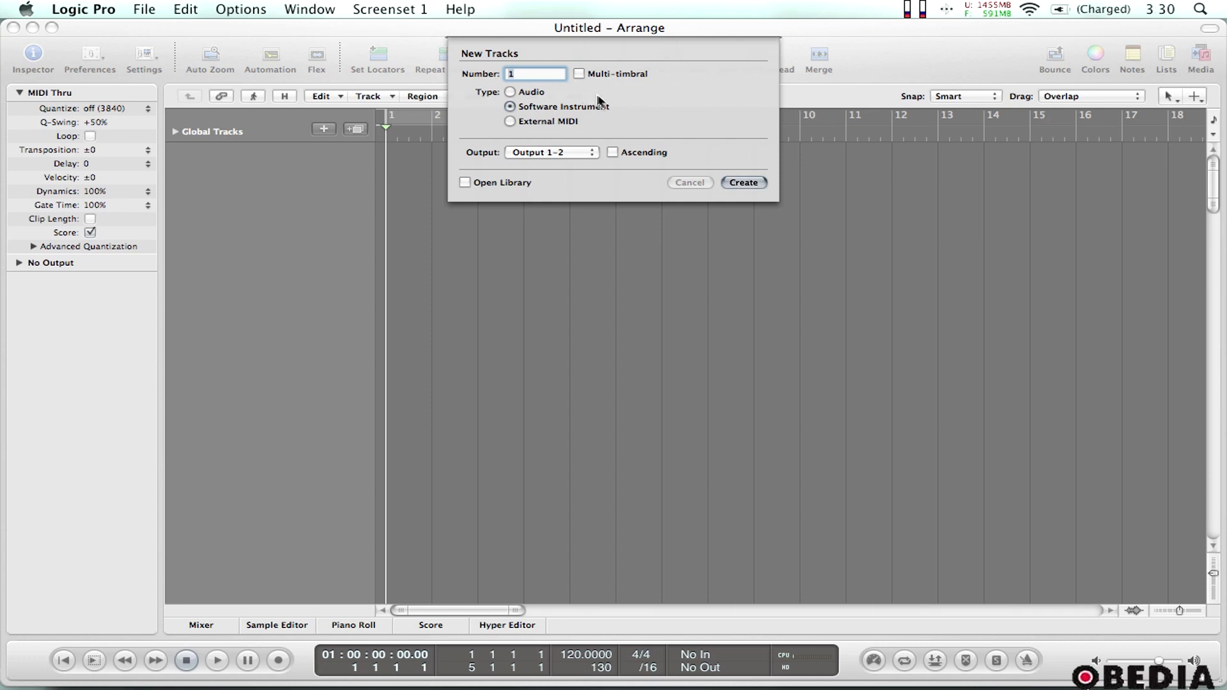
- Create the software instrument track Inst 1 and browse its instrument plug-in slot
left_click(741, 183)
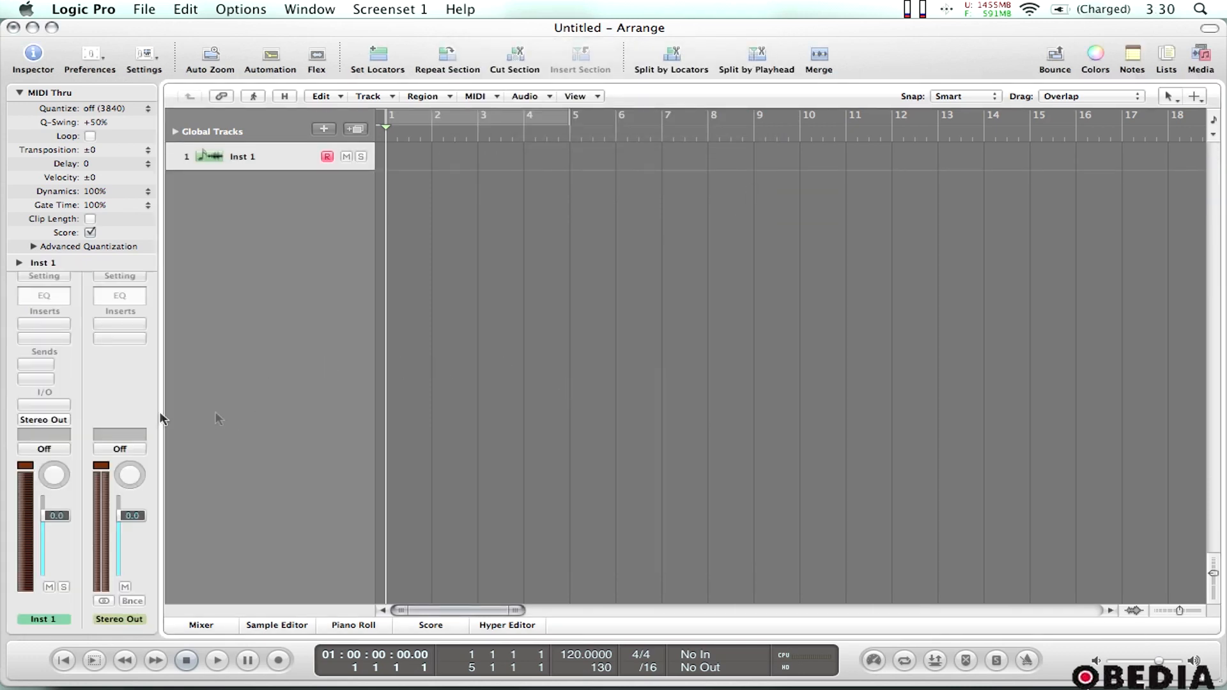
mouse_move(242, 381)
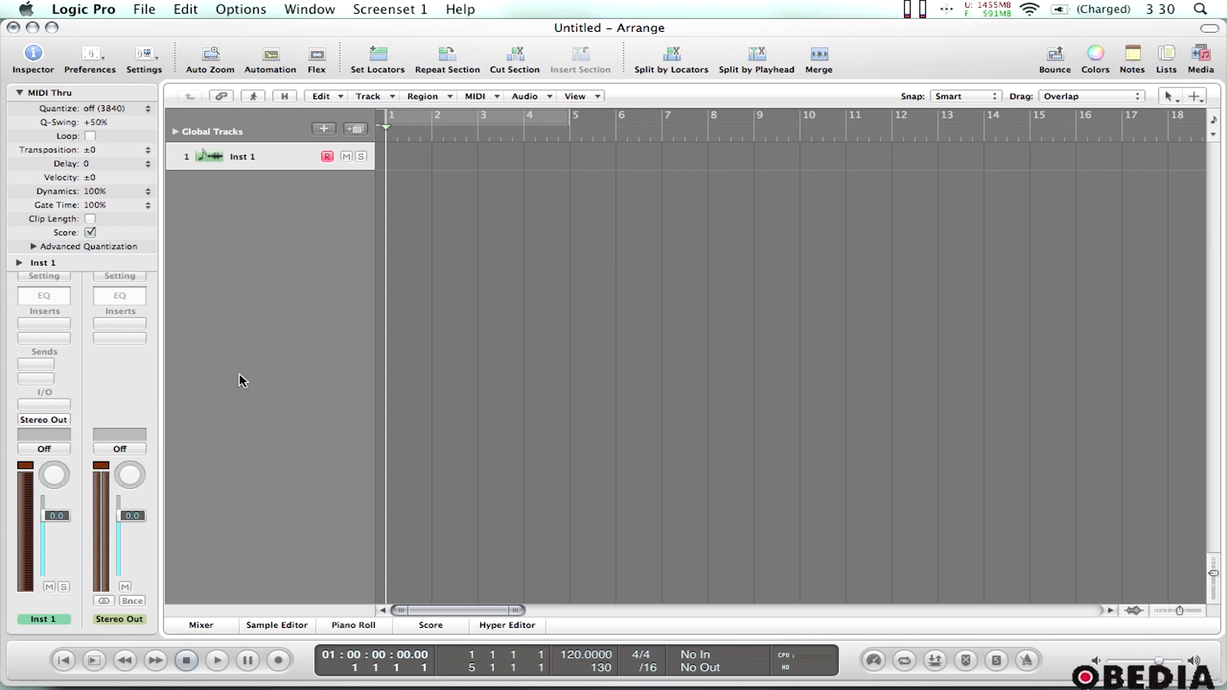
mouse_move(99, 413)
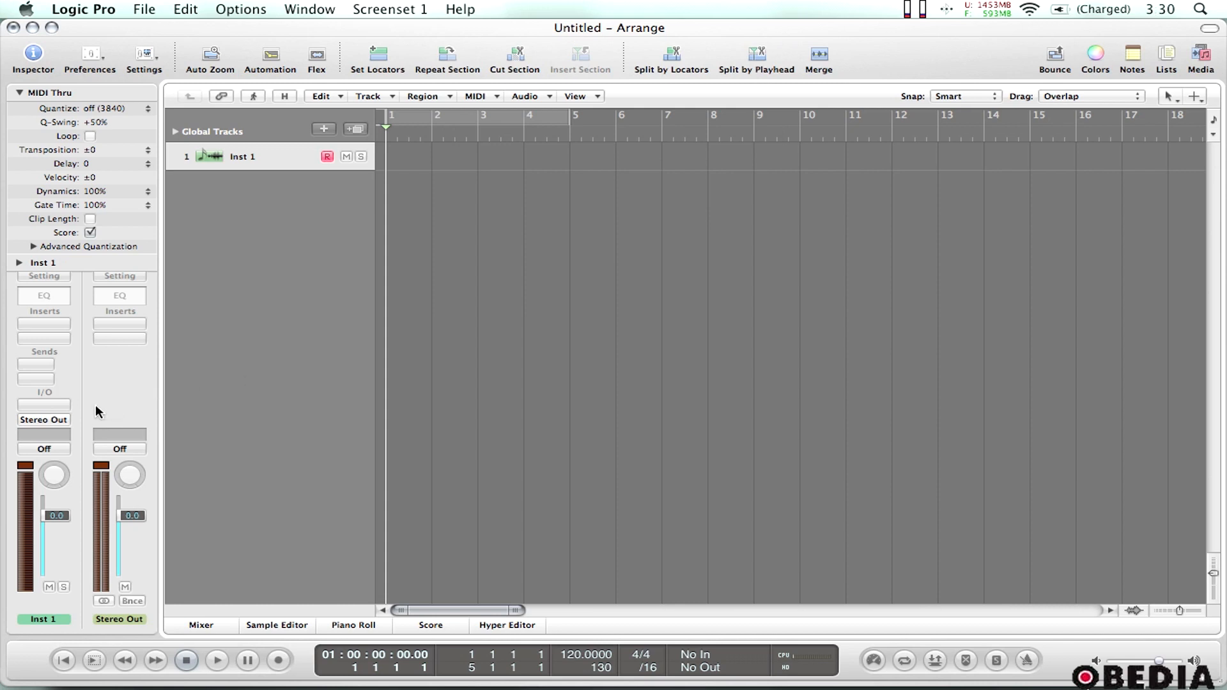
mouse_move(44, 406)
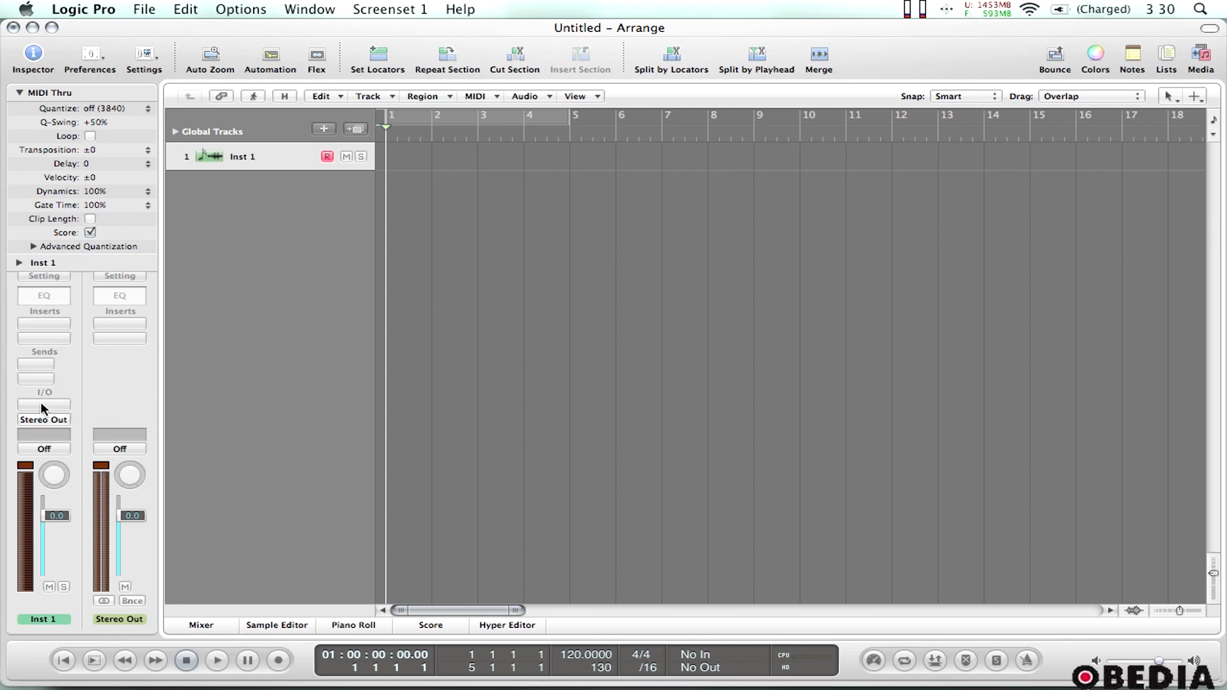
left_click(43, 403)
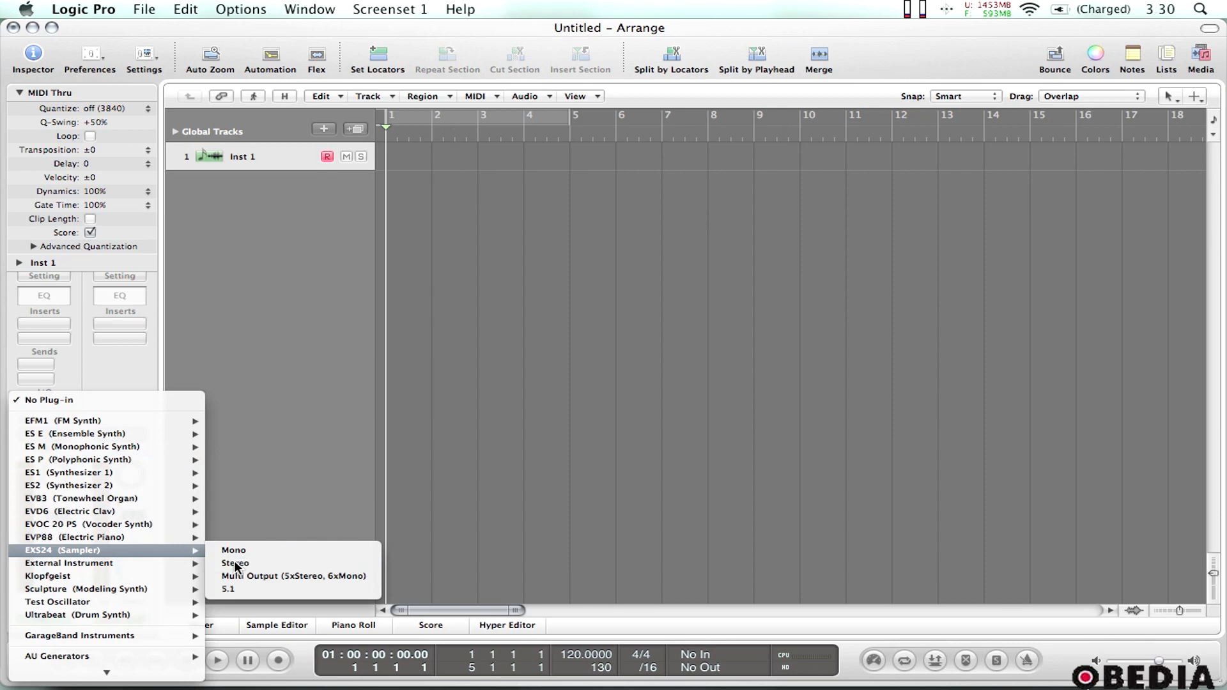
- Load EXS24 (Sampler) in Stereo on Inst 1 and choose No Instrument
left_click(235, 562)
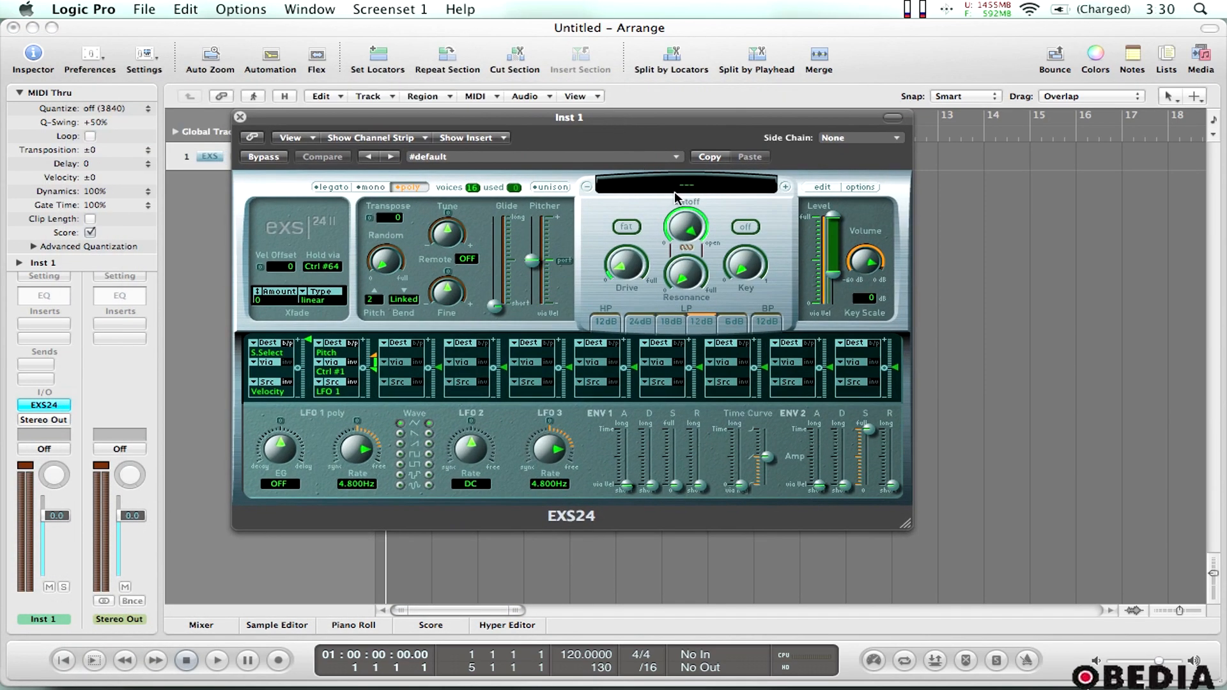
left_click(688, 187)
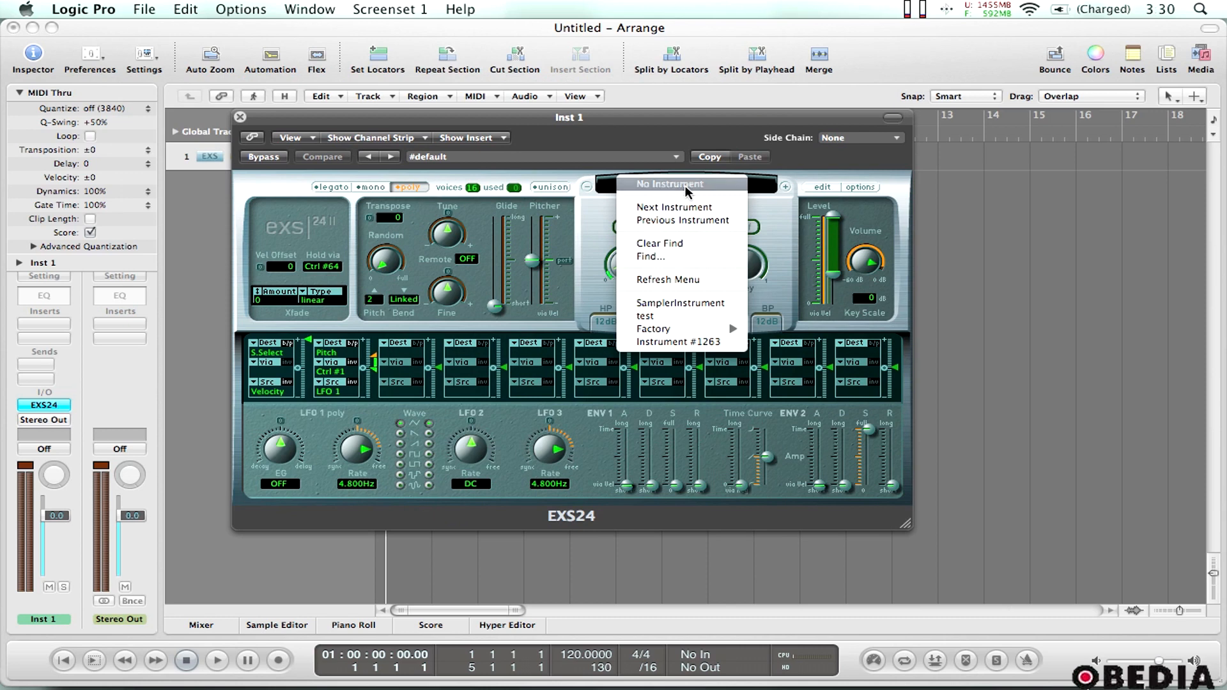
left_click(668, 183)
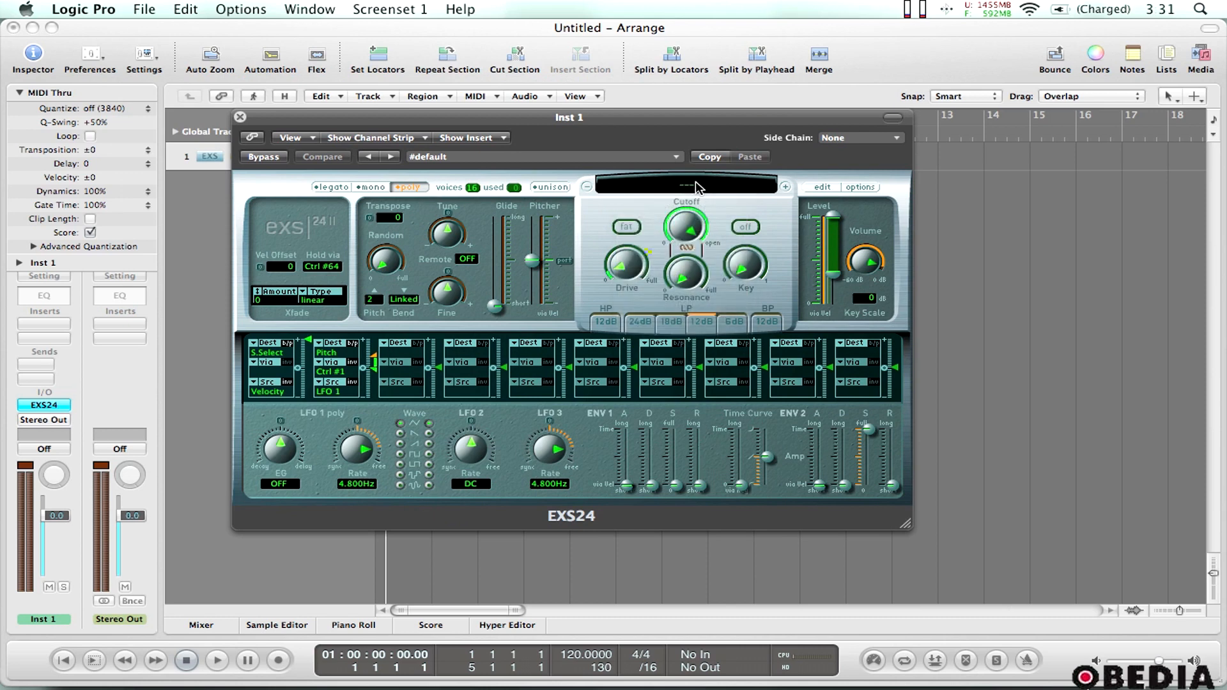
mouse_move(698, 195)
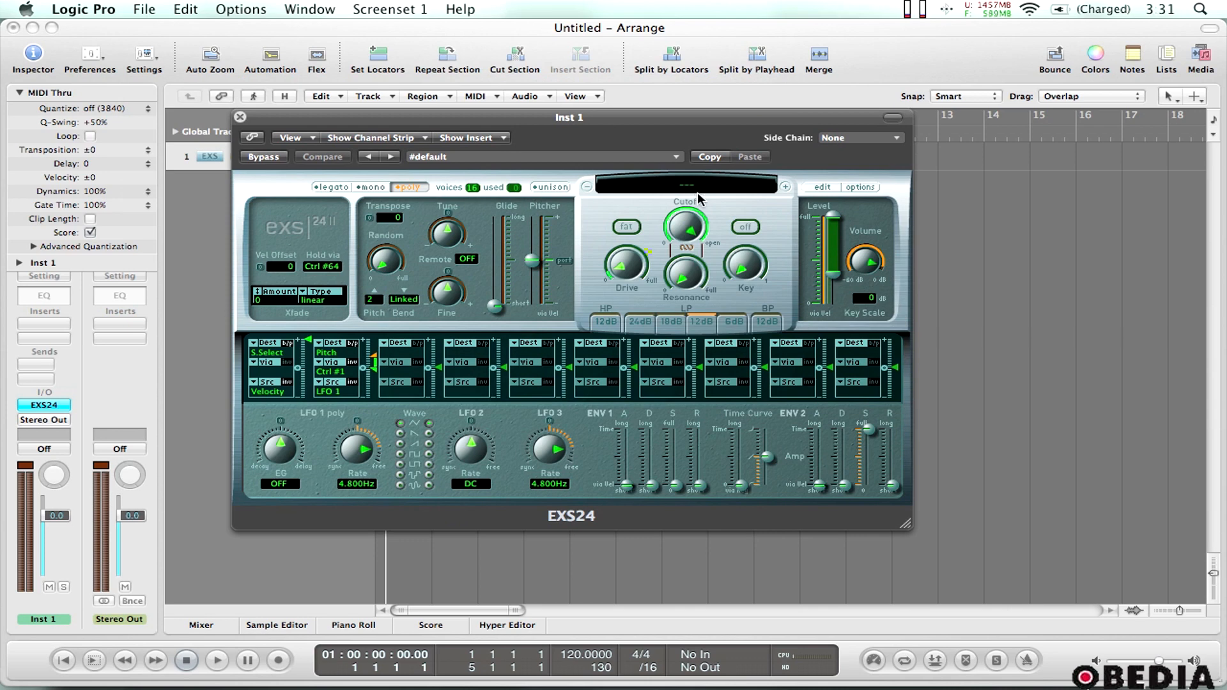
left_click(685, 187)
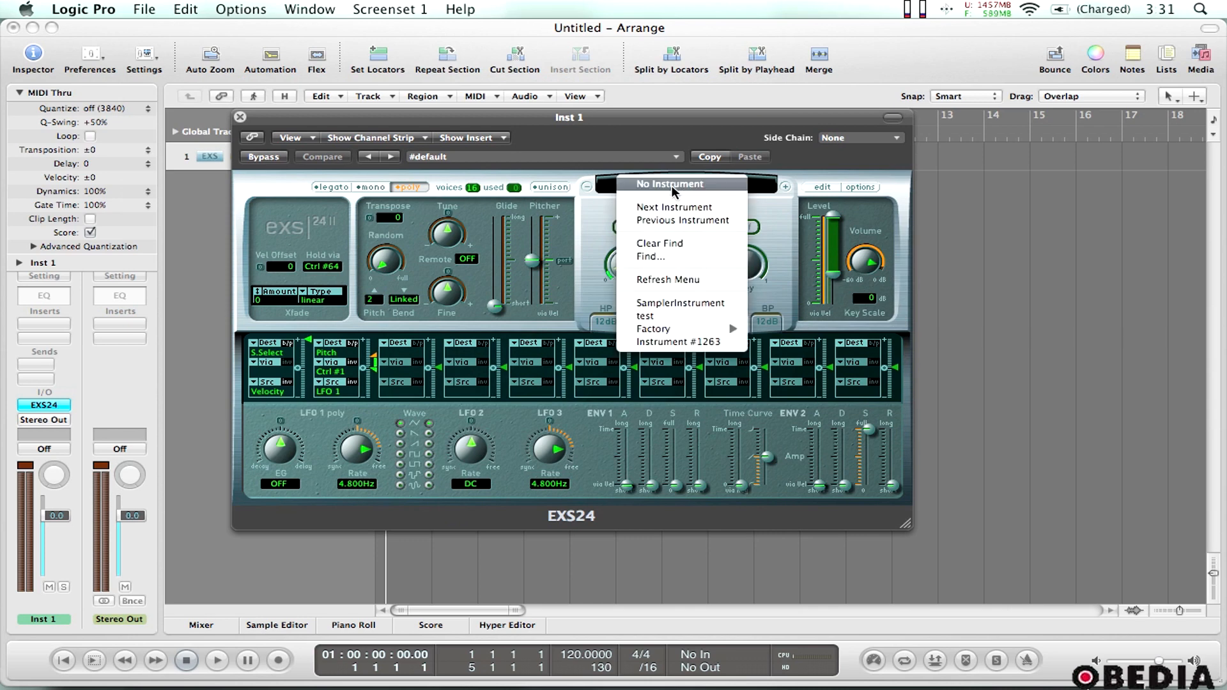
left_click(668, 183)
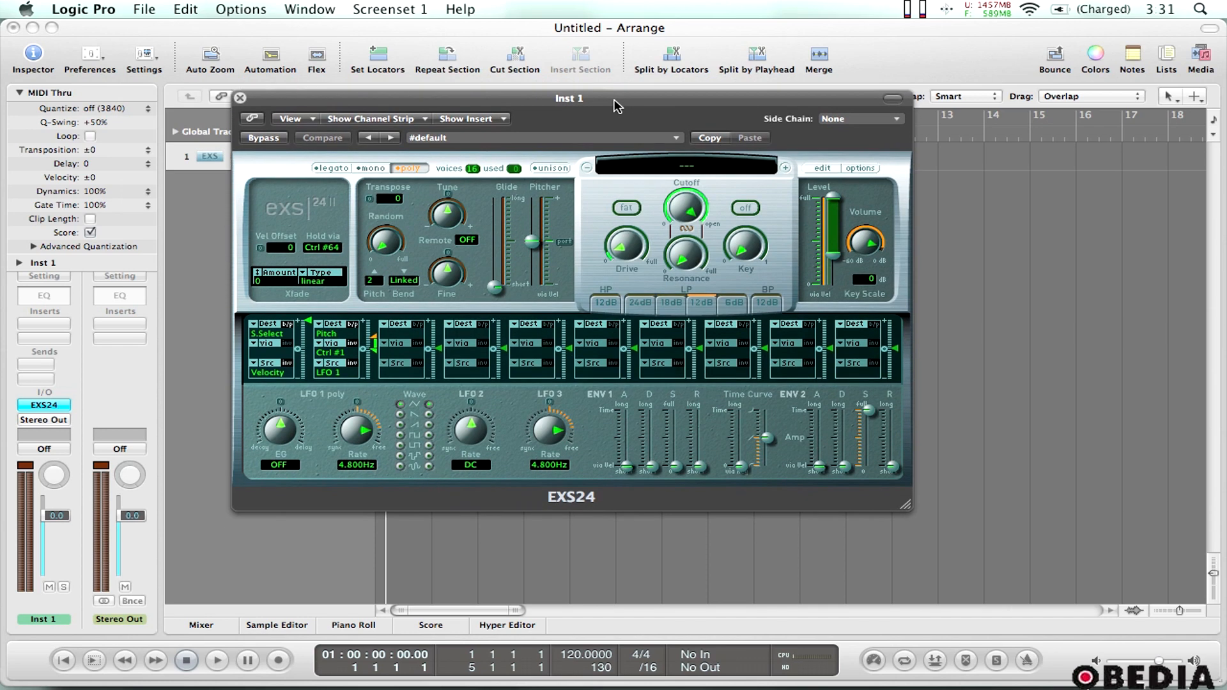
mouse_move(710, 161)
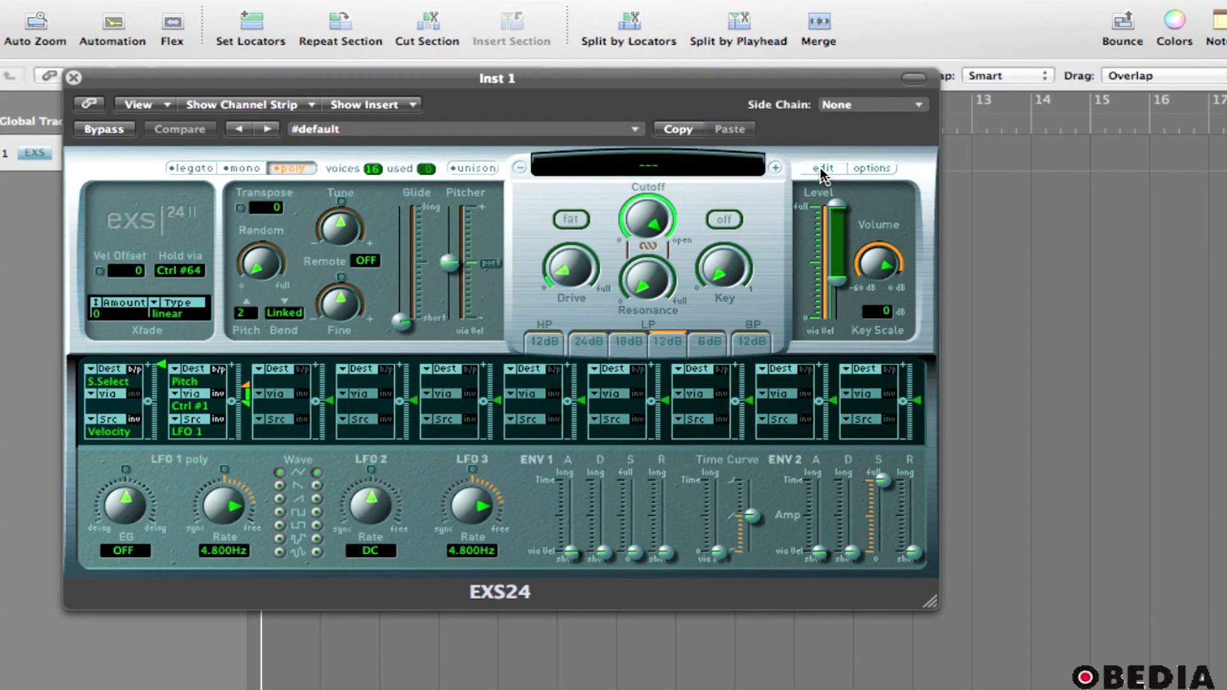
- Bring up the EXS24 Instrument Editor on a new, empty sampler instrument
left_click(820, 167)
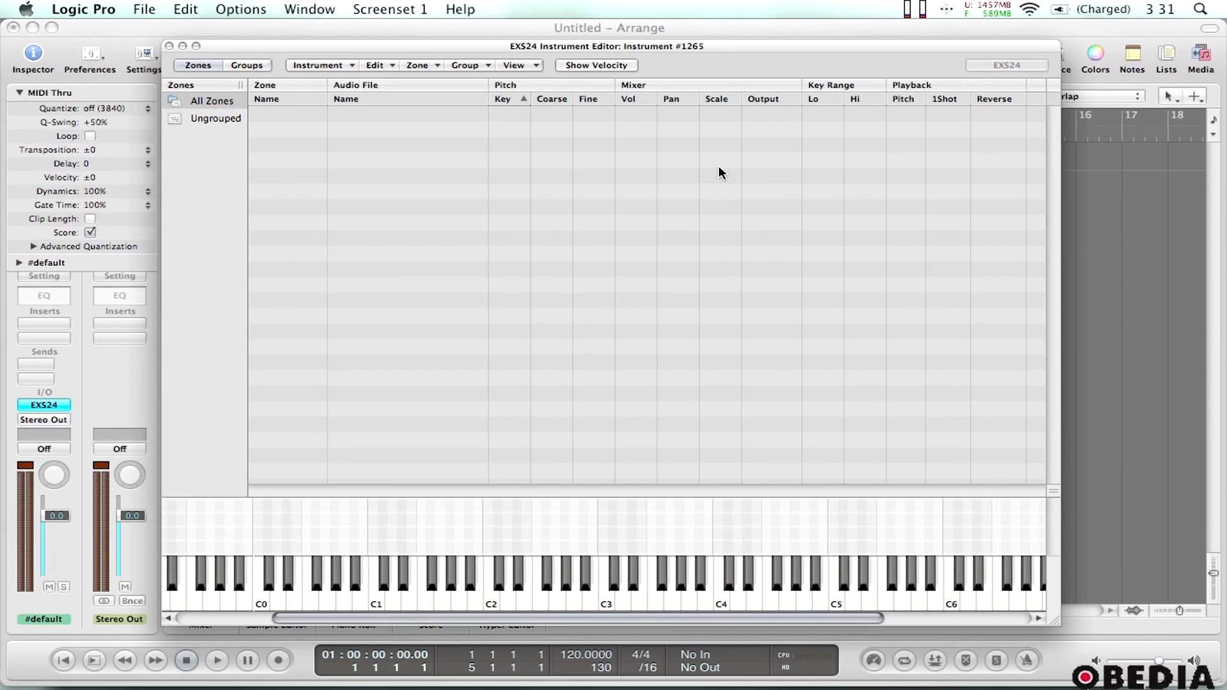
mouse_move(421, 39)
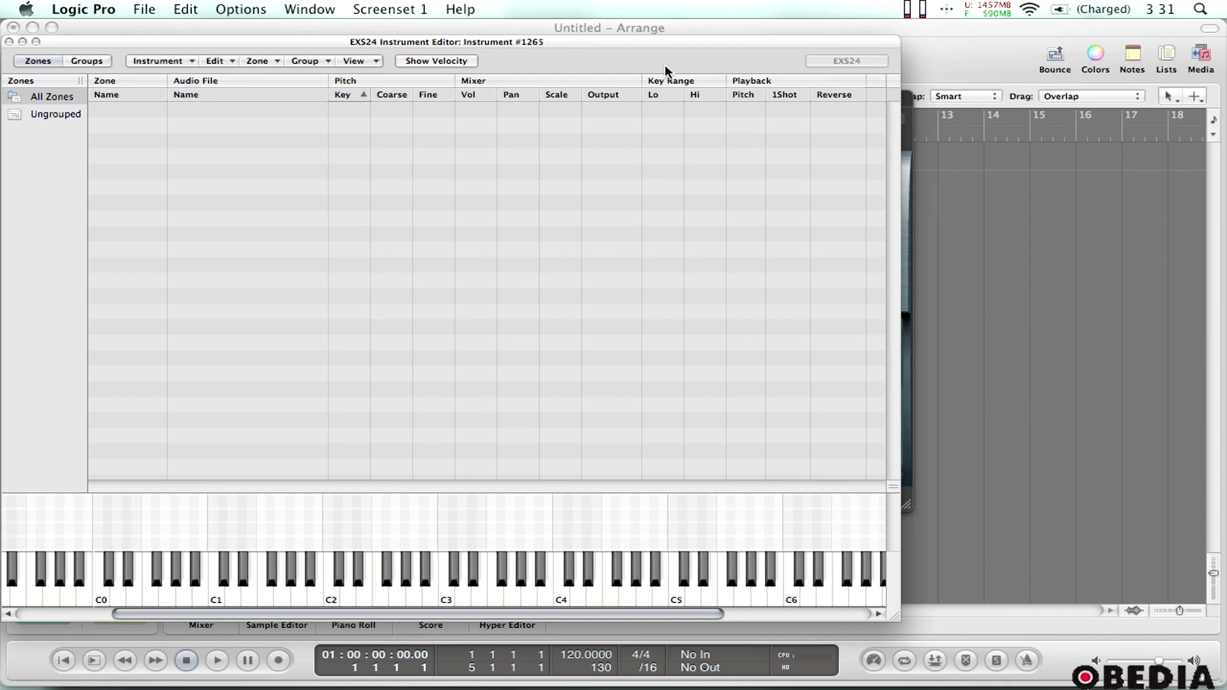
mouse_move(1106, 110)
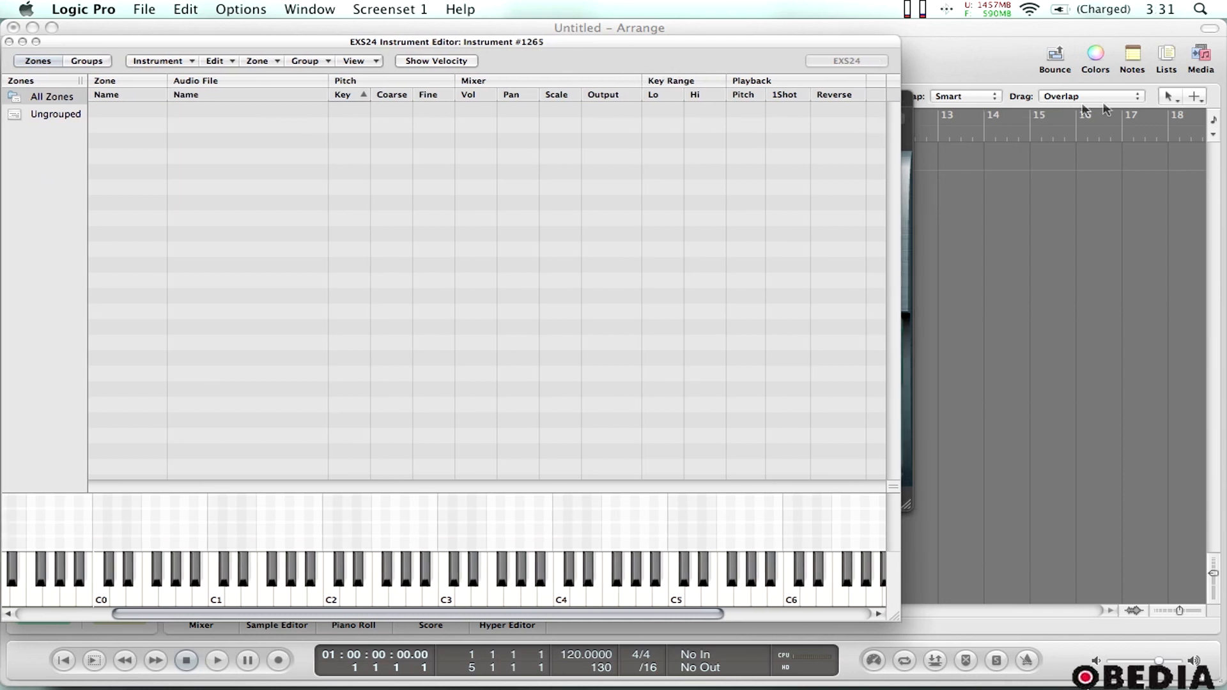
- Show the Media Bin beside the EXS24 window and reach its Audio File options
left_click(1201, 59)
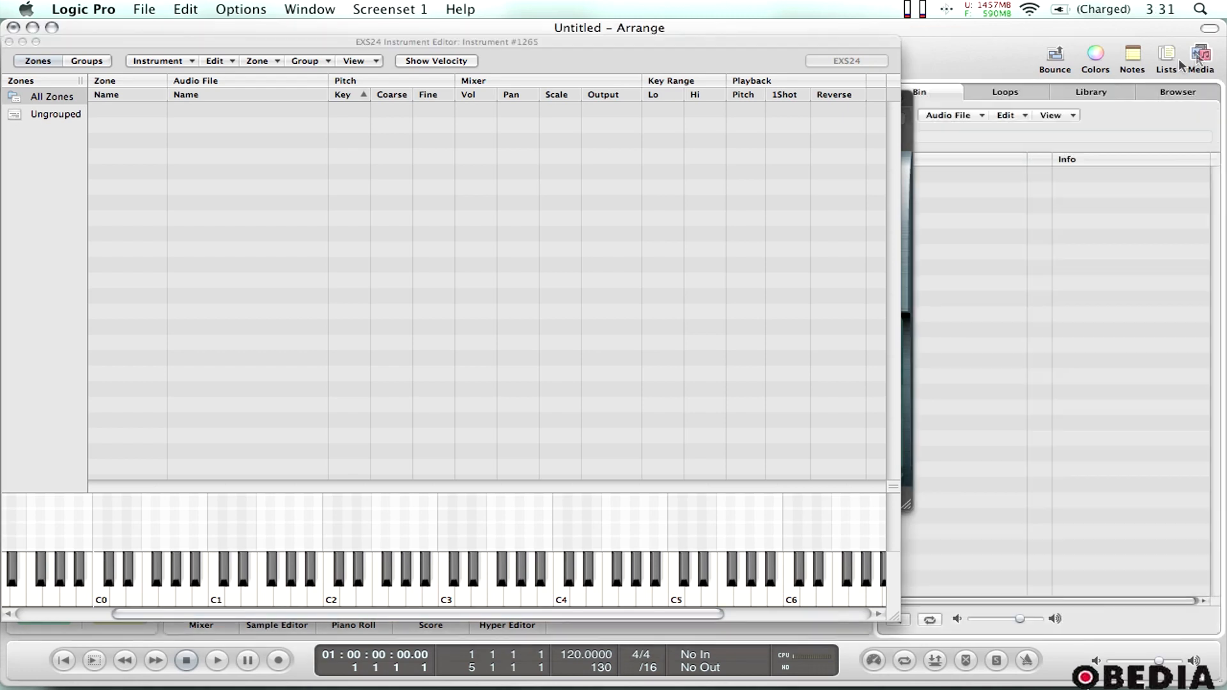
mouse_move(846, 100)
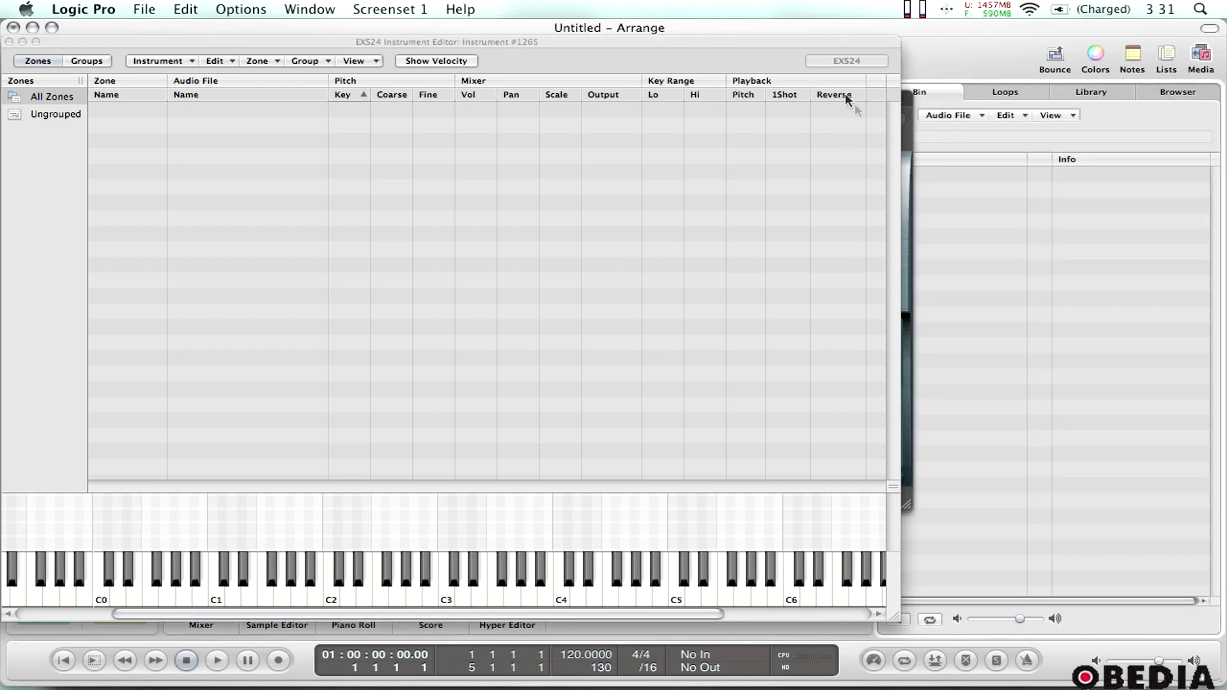
left_click(846, 60)
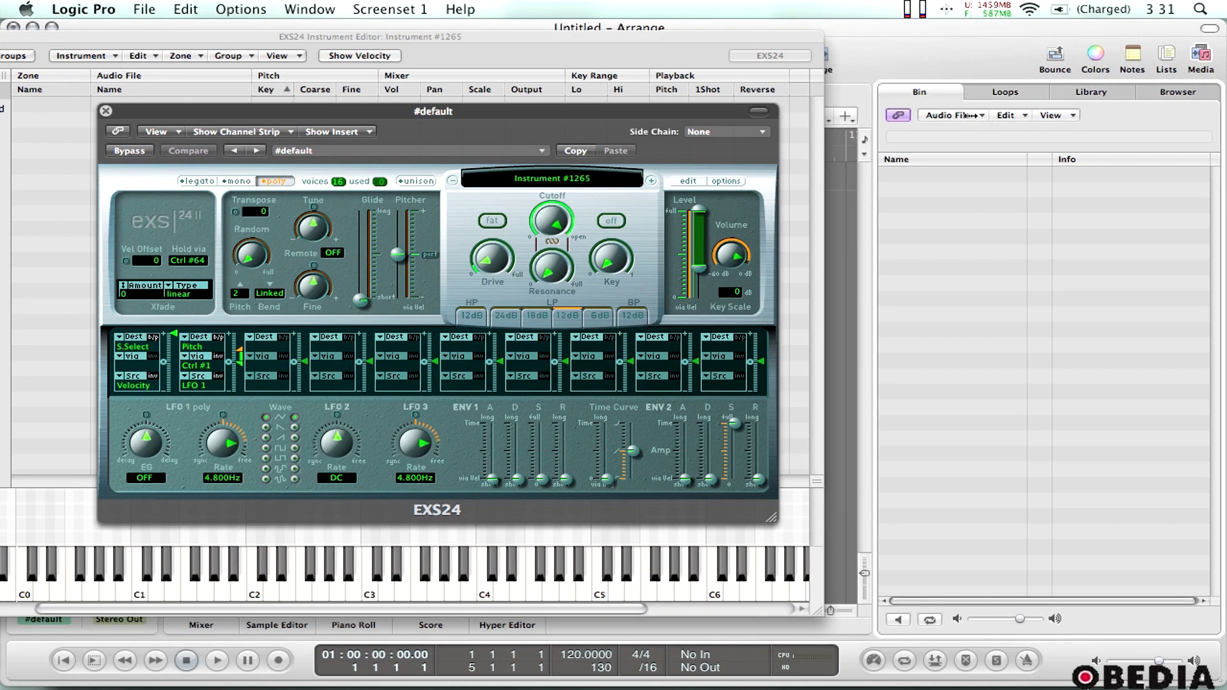
left_click(951, 115)
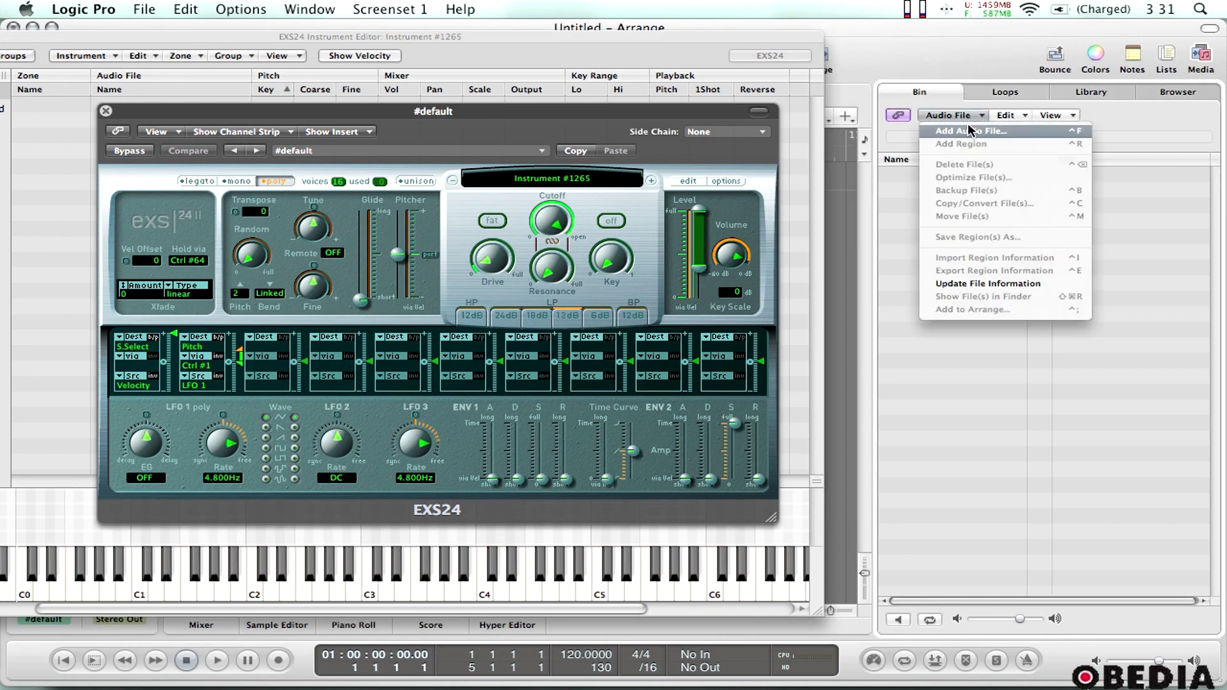
- Preview VEC1 Sounds Acid 01 A.wav in the add-file dialog and import it
left_click(968, 130)
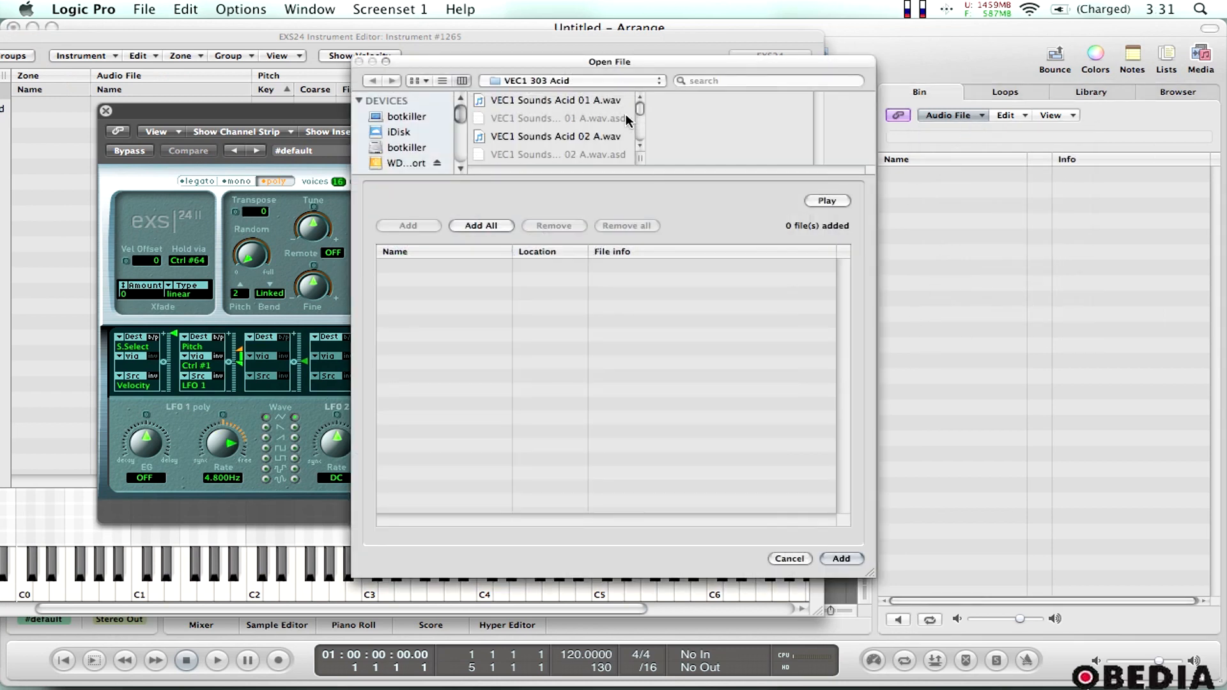
mouse_move(579, 70)
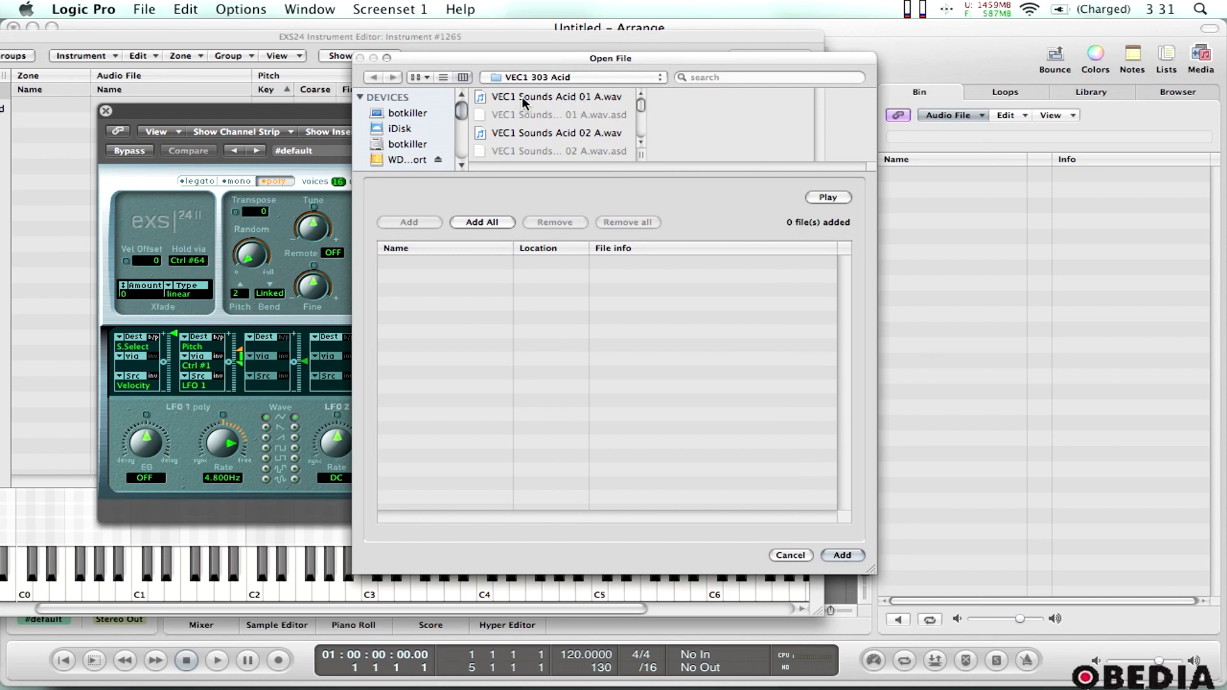
left_click(554, 96)
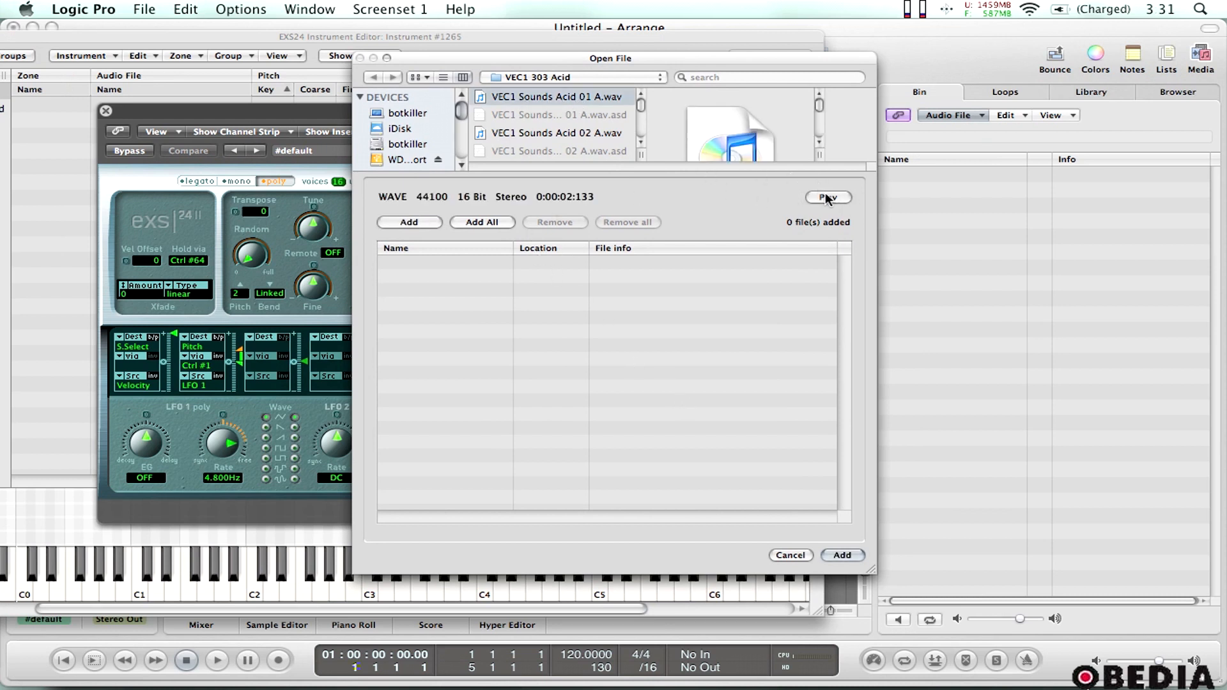
left_click(828, 197)
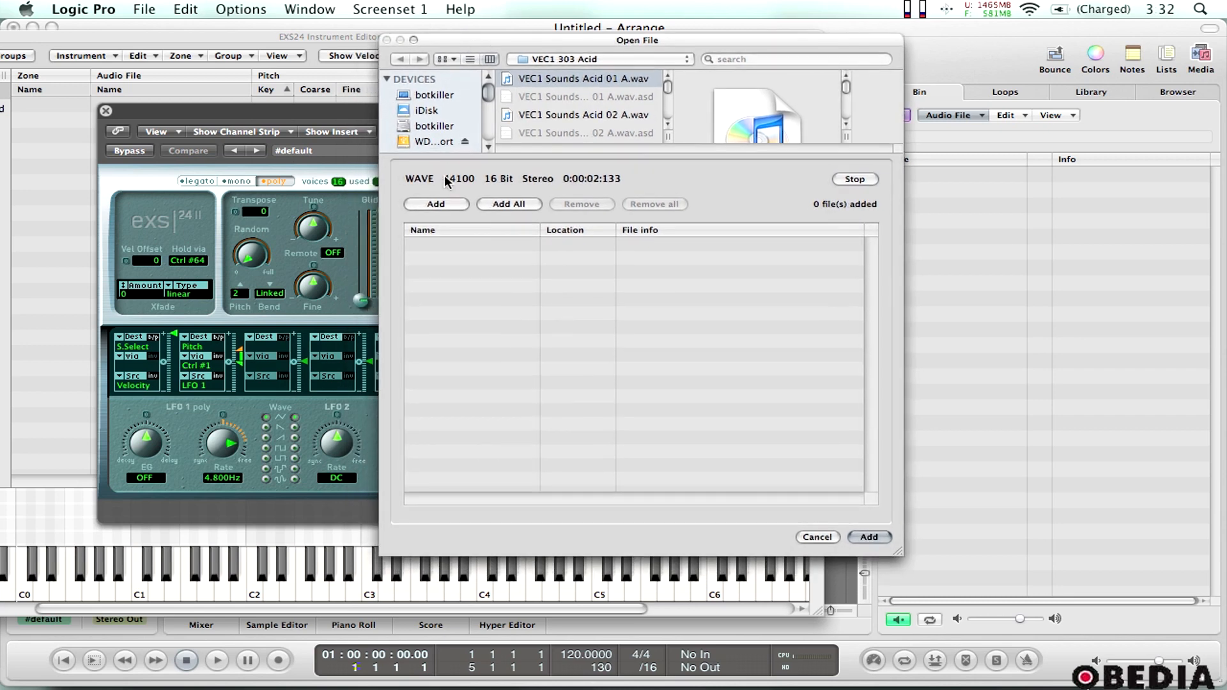
left_click(816, 537)
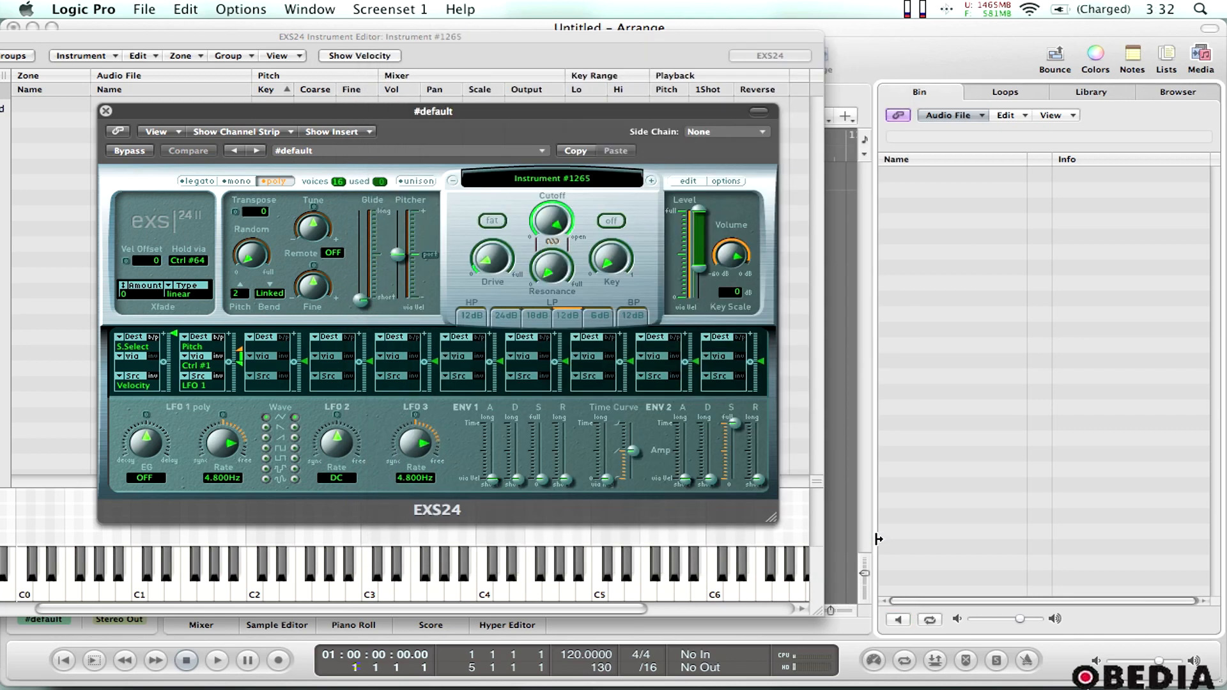
- Bring the EXS24 zone editor forward to receive the acid WAV as Zone #1
left_click(106, 110)
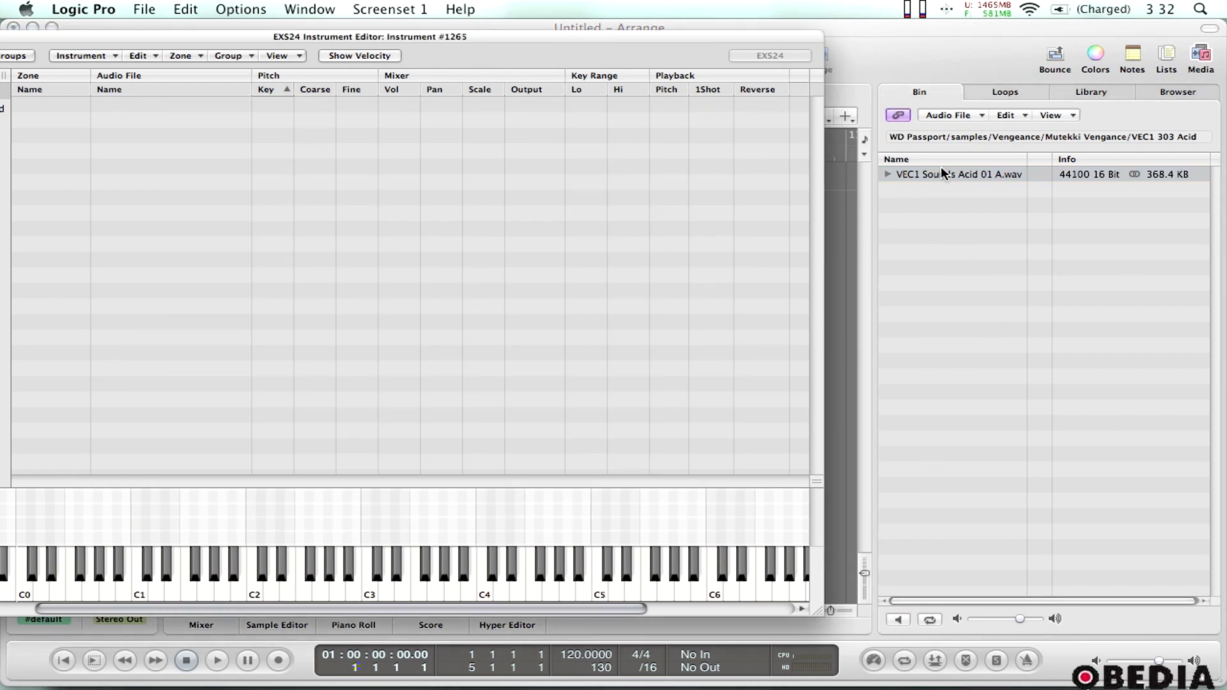
mouse_move(942, 176)
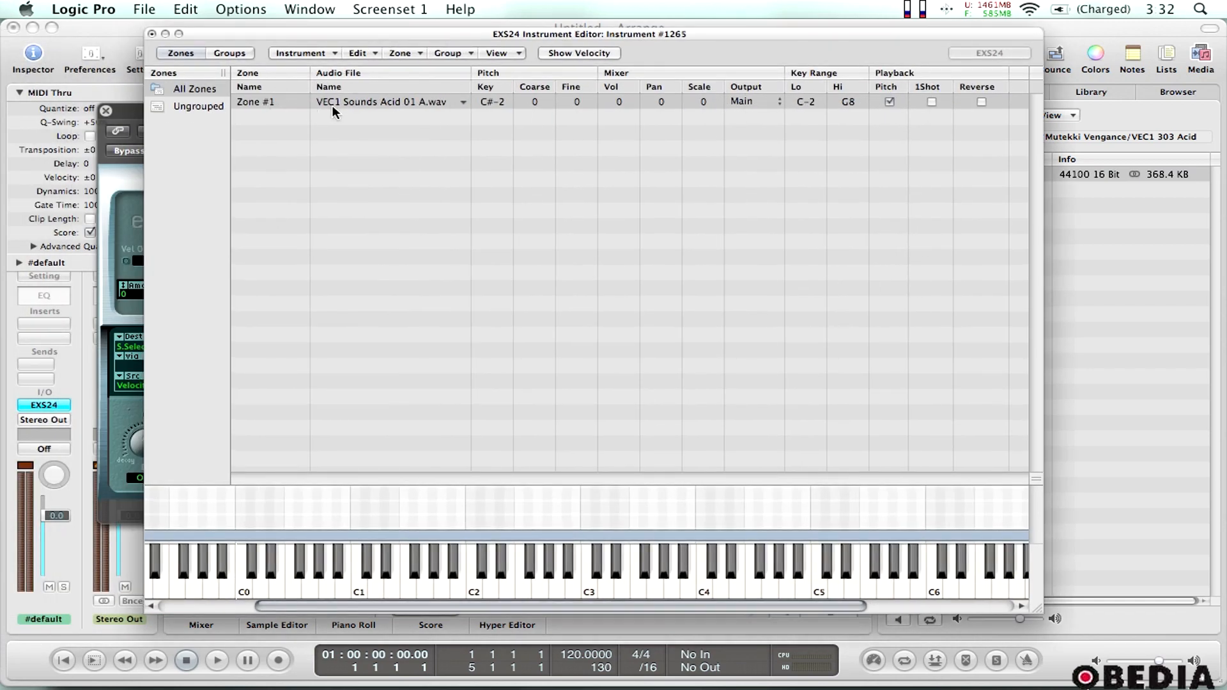
mouse_move(396, 110)
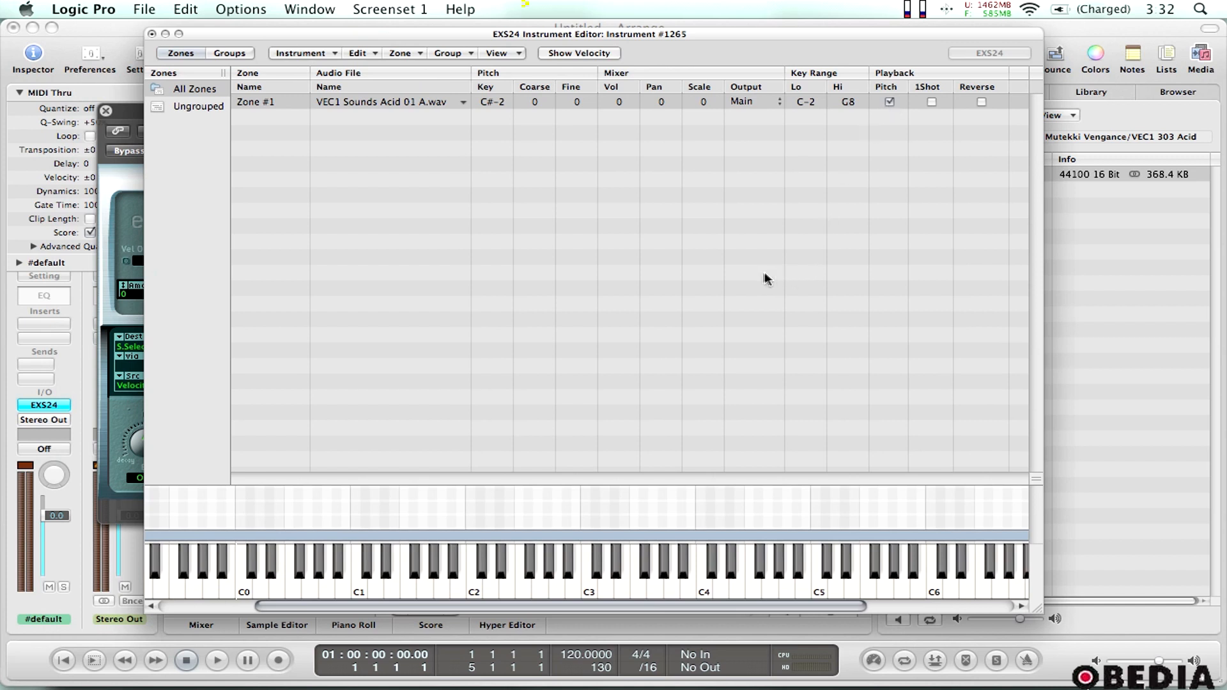
mouse_move(774, 278)
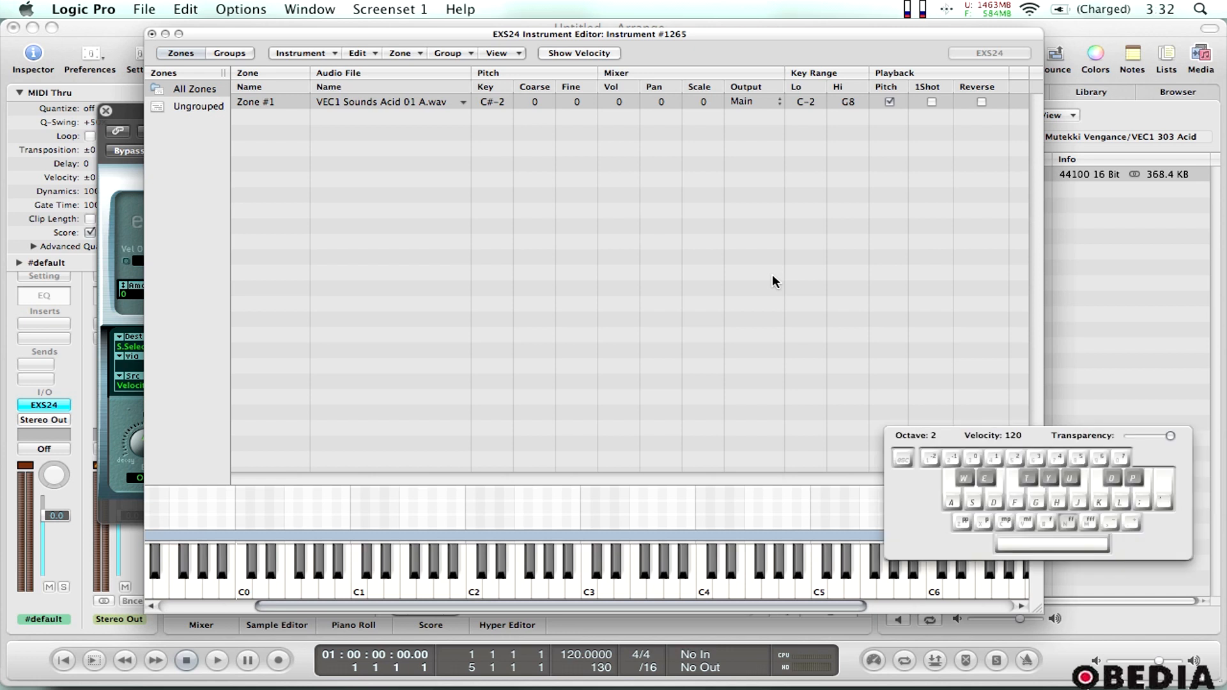
mouse_move(614, 568)
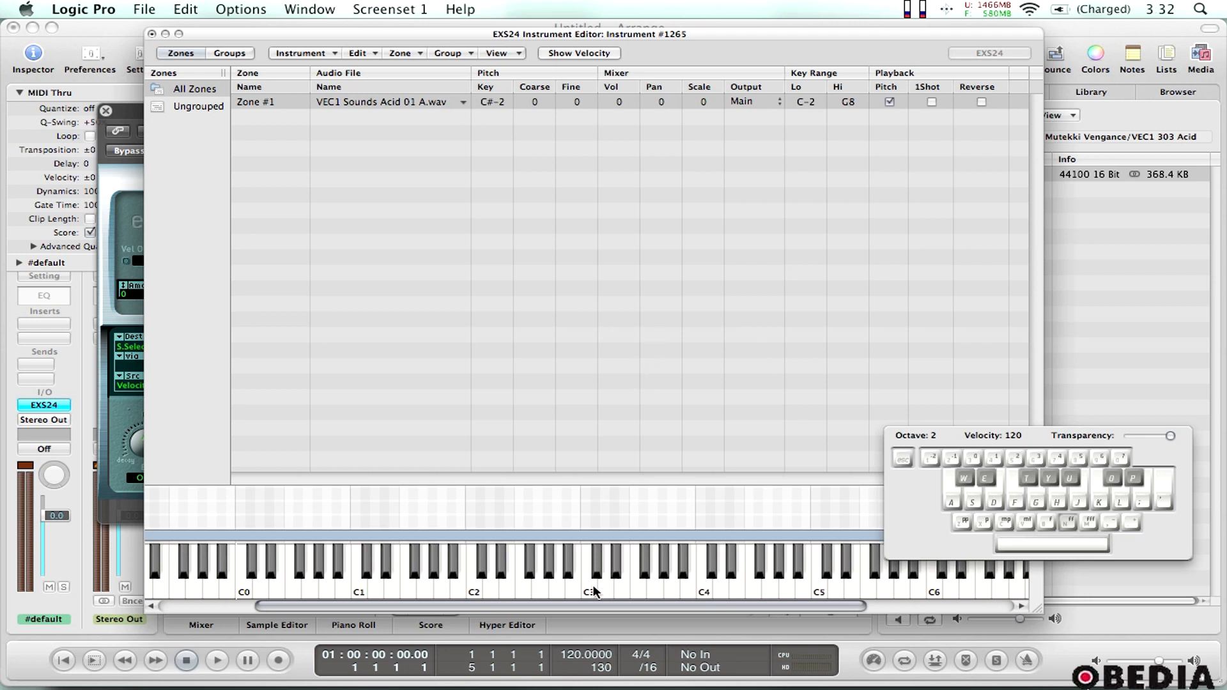
mouse_move(742, 577)
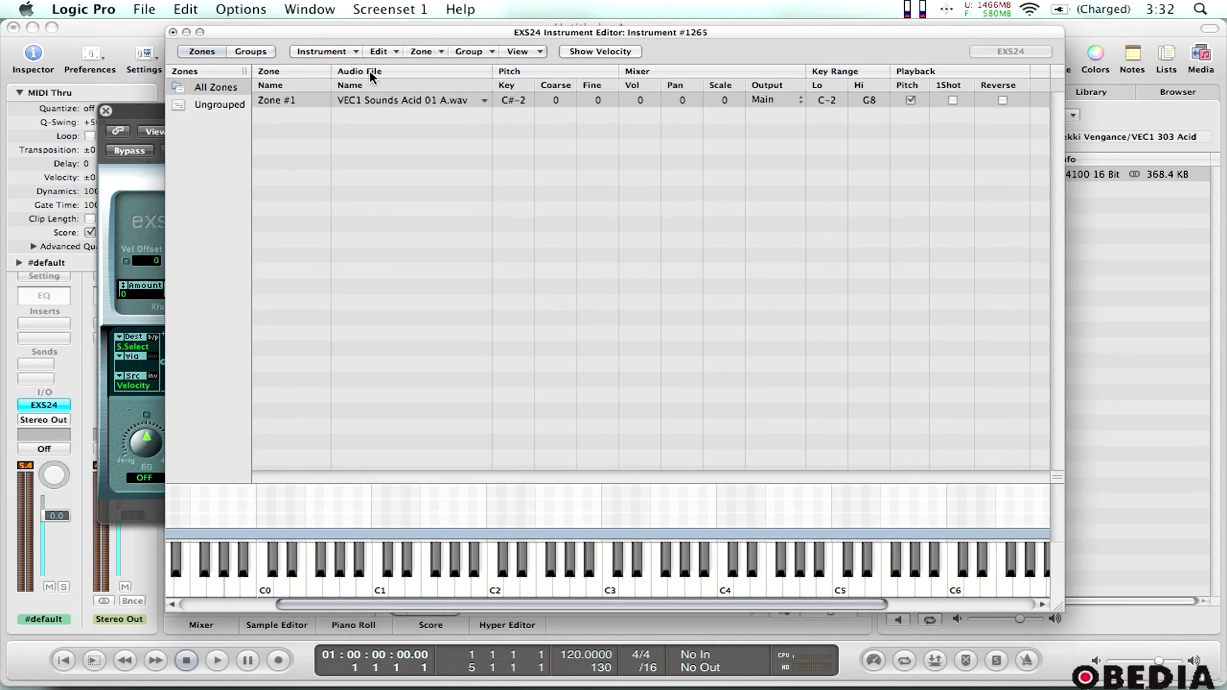
- Save the sampler instrument as 'acid' in the Sampler Instruments folder
left_click(322, 51)
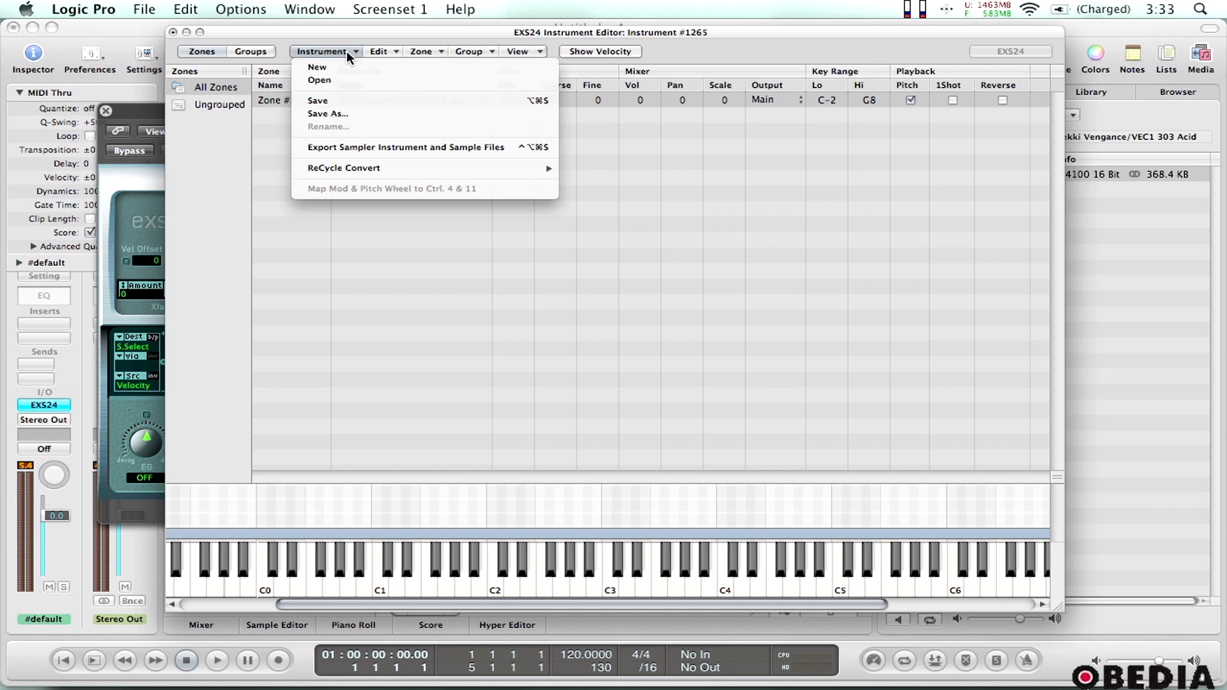
mouse_move(251, 44)
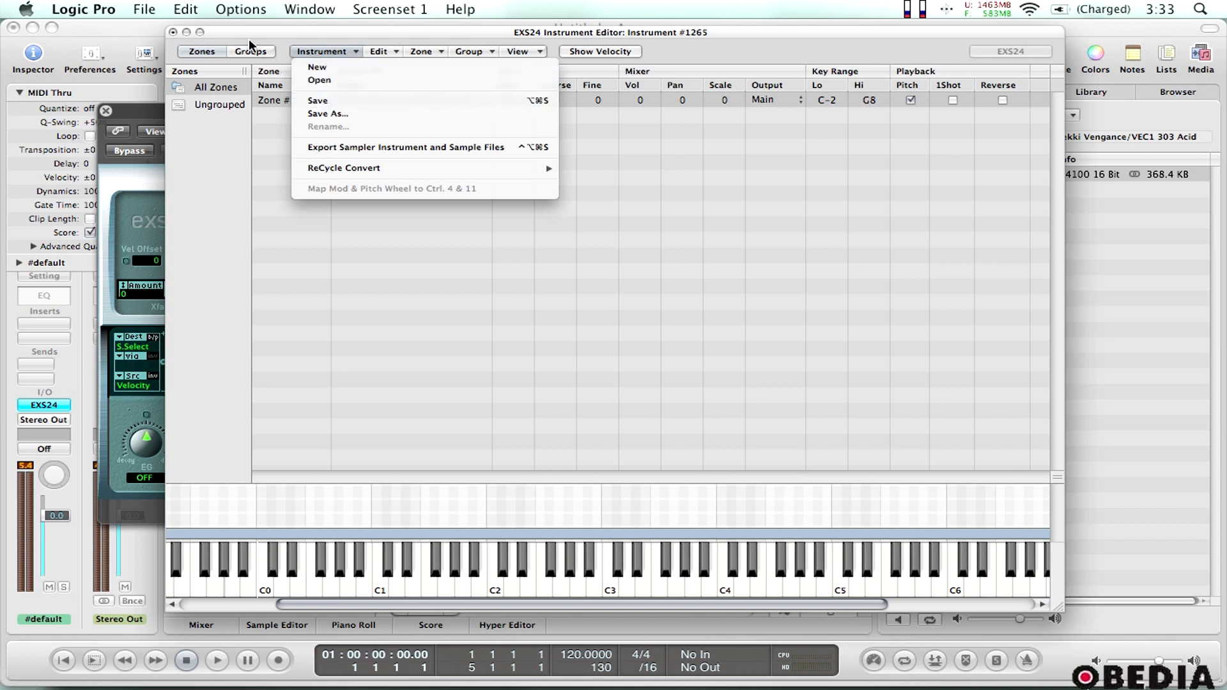
left_click(173, 36)
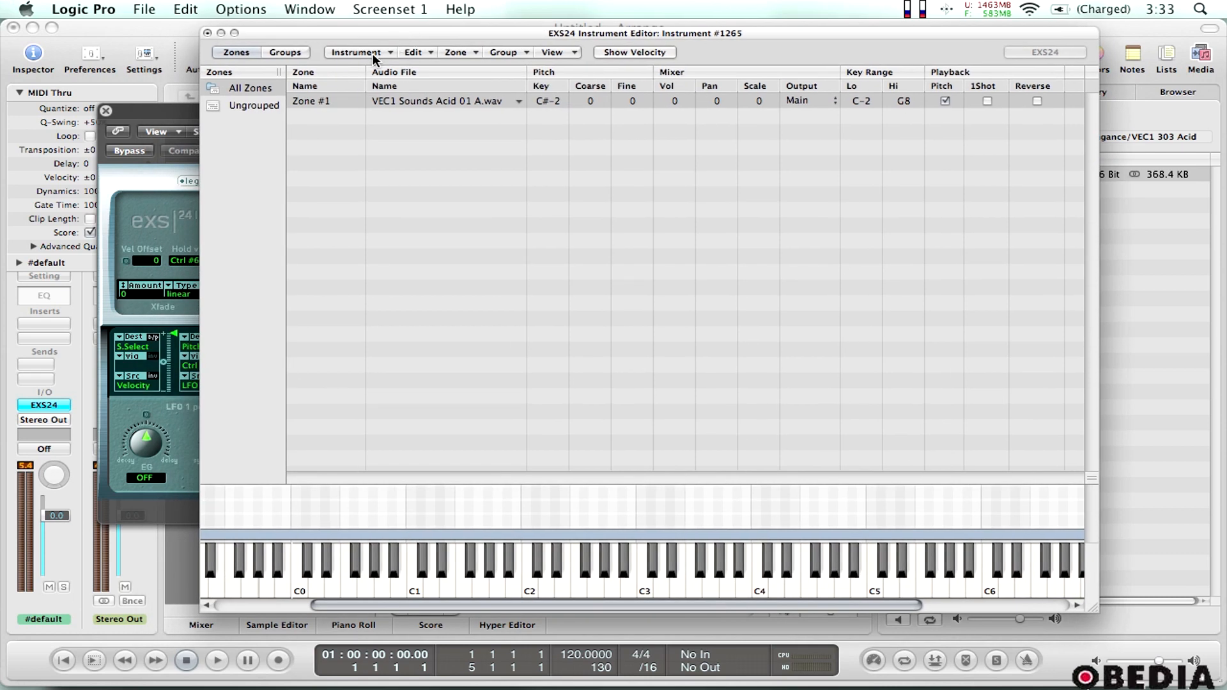
left_click(358, 53)
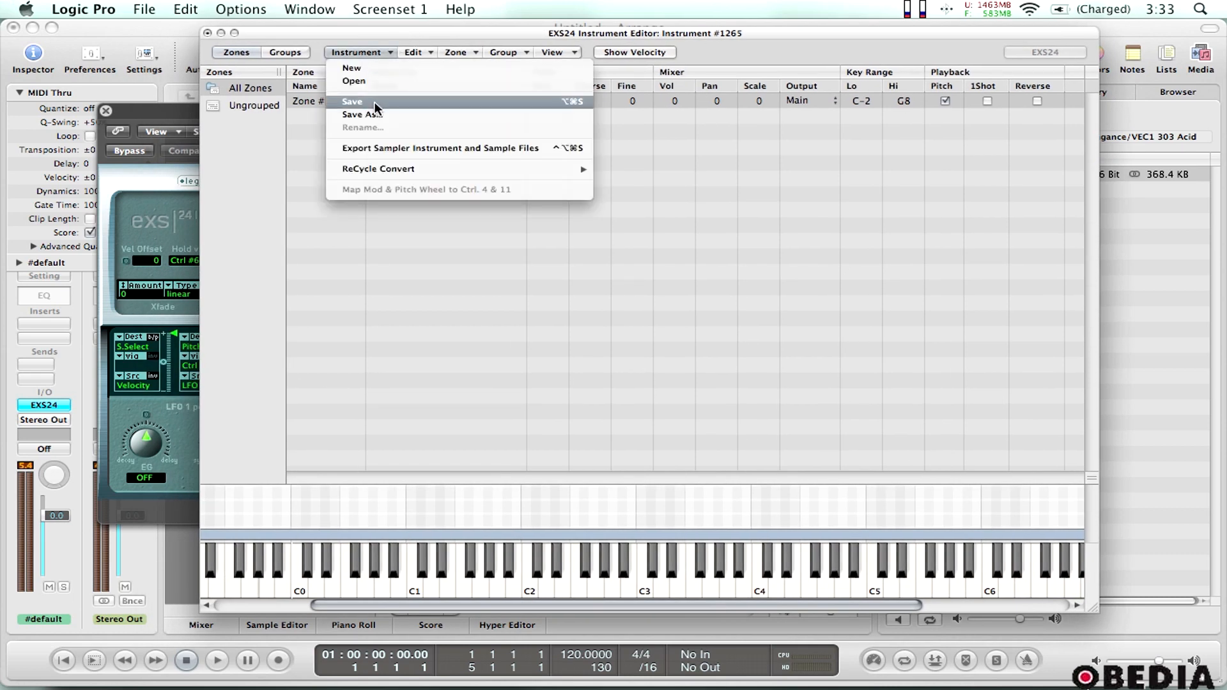
left_click(362, 114)
type("acid")
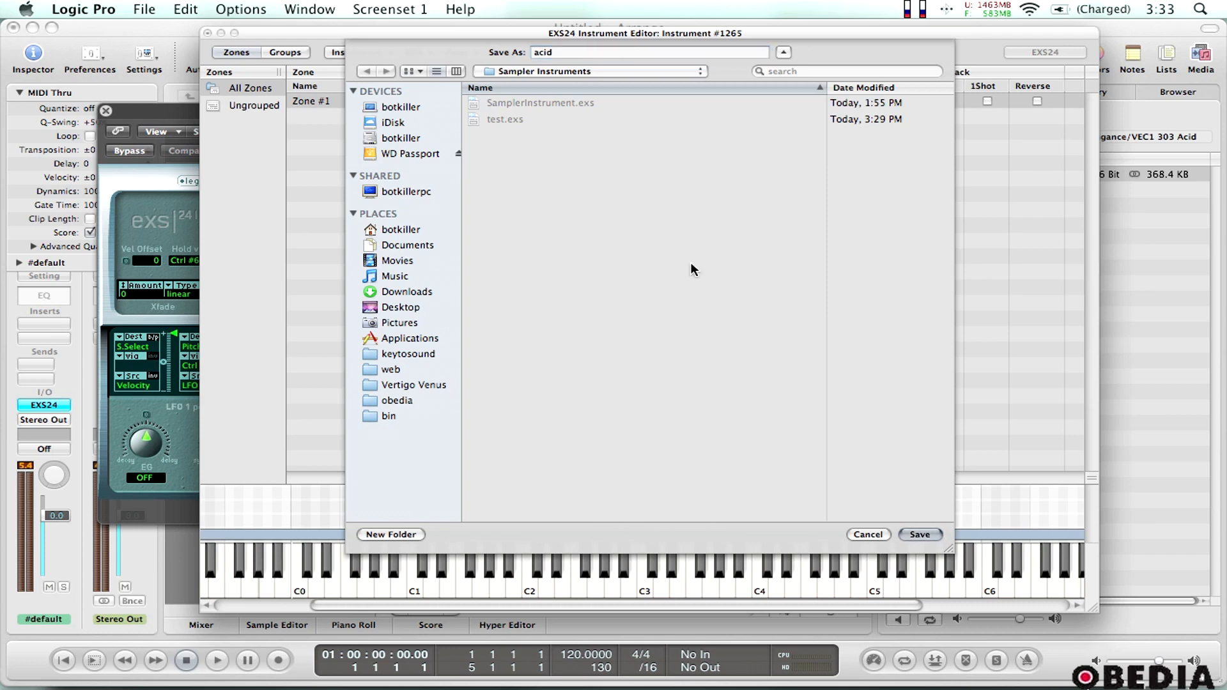
left_click(919, 534)
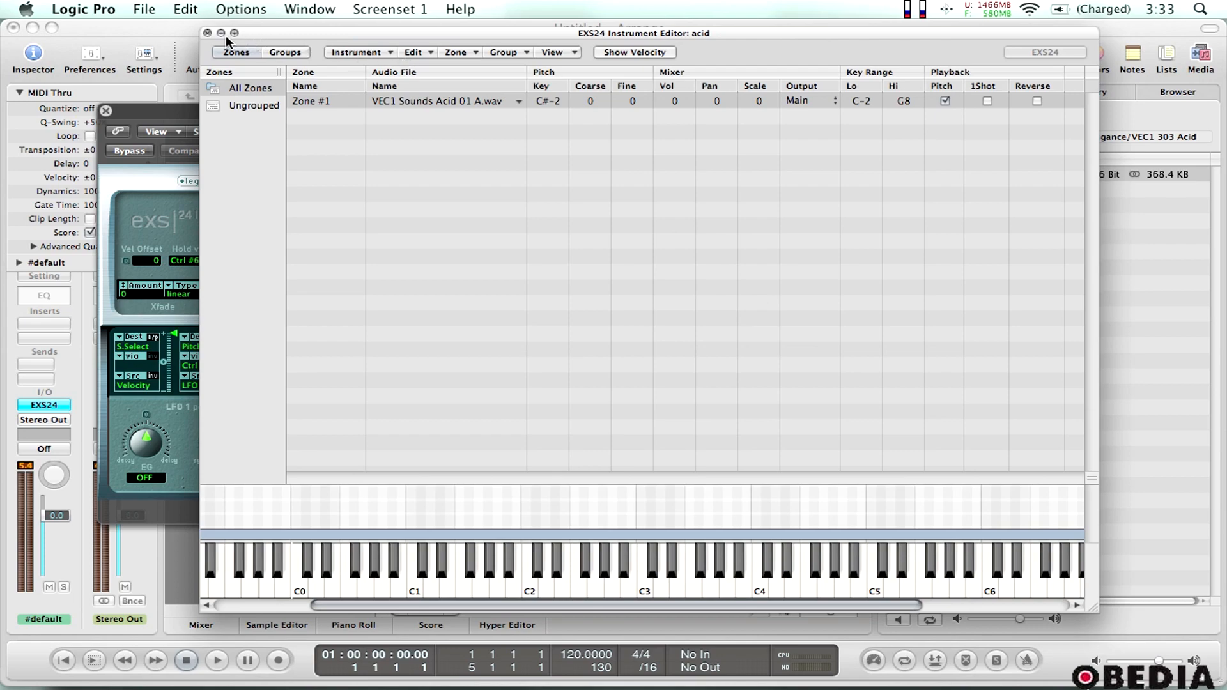
- Create an empty MIDI region on the acid track and ready the Piano Roll pointer for notes
left_click(208, 33)
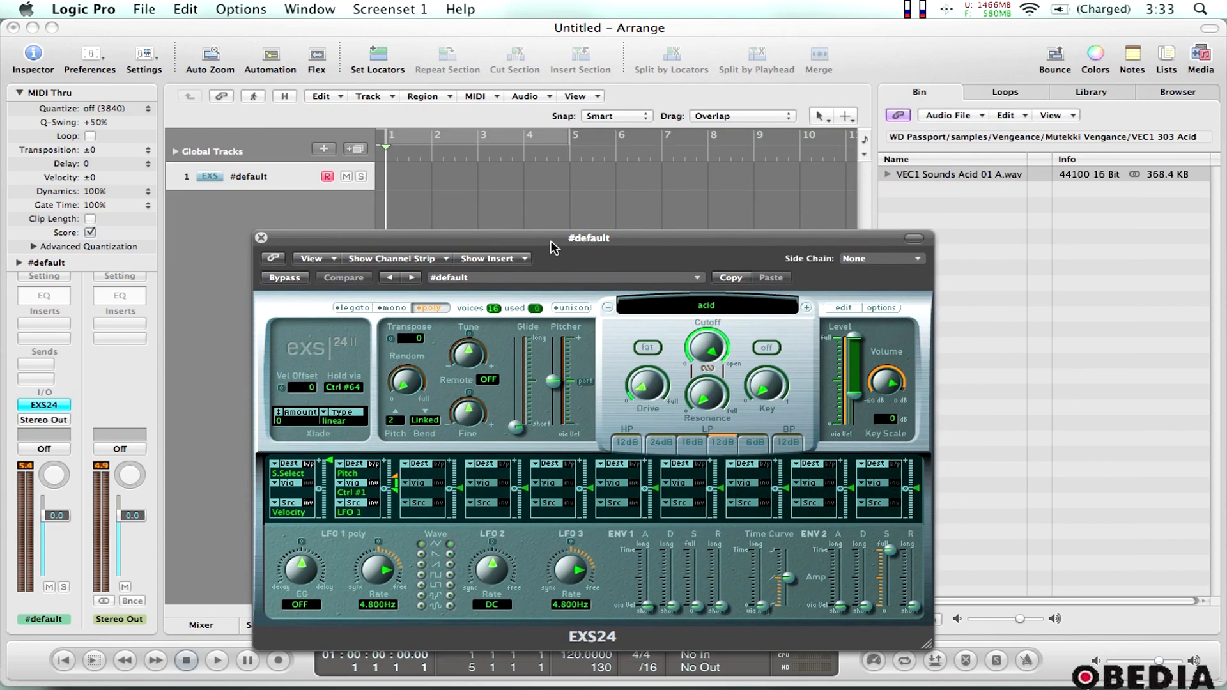
right_click(470, 196)
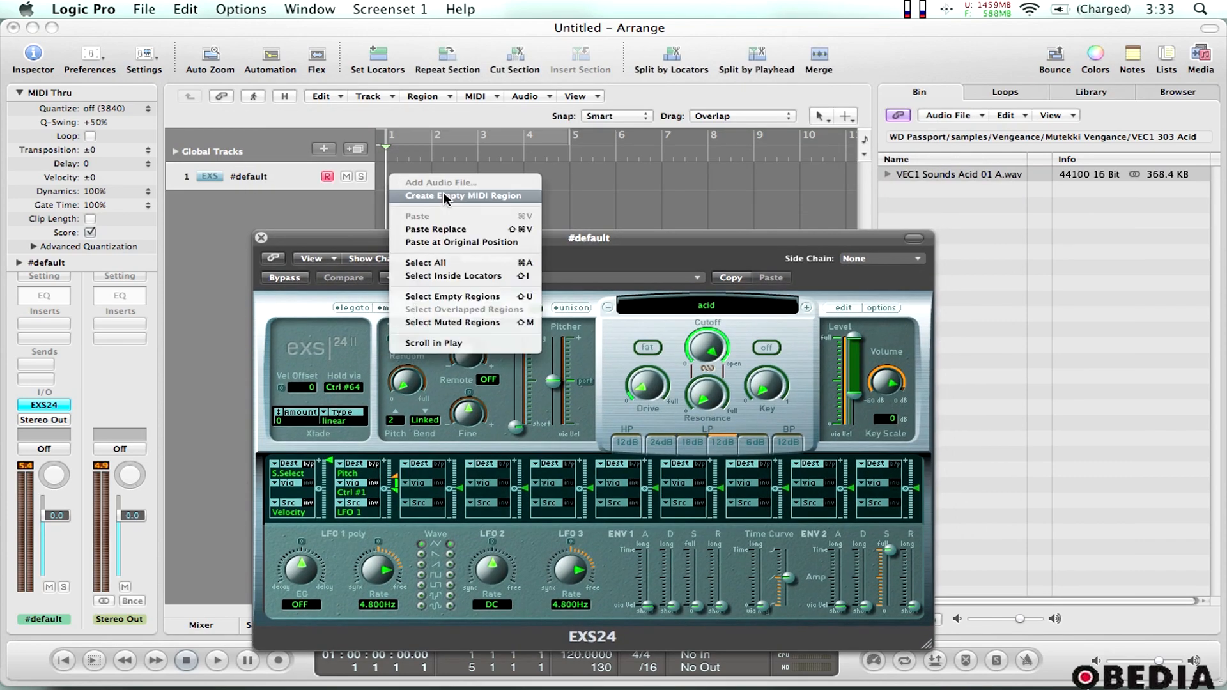
left_click(463, 195)
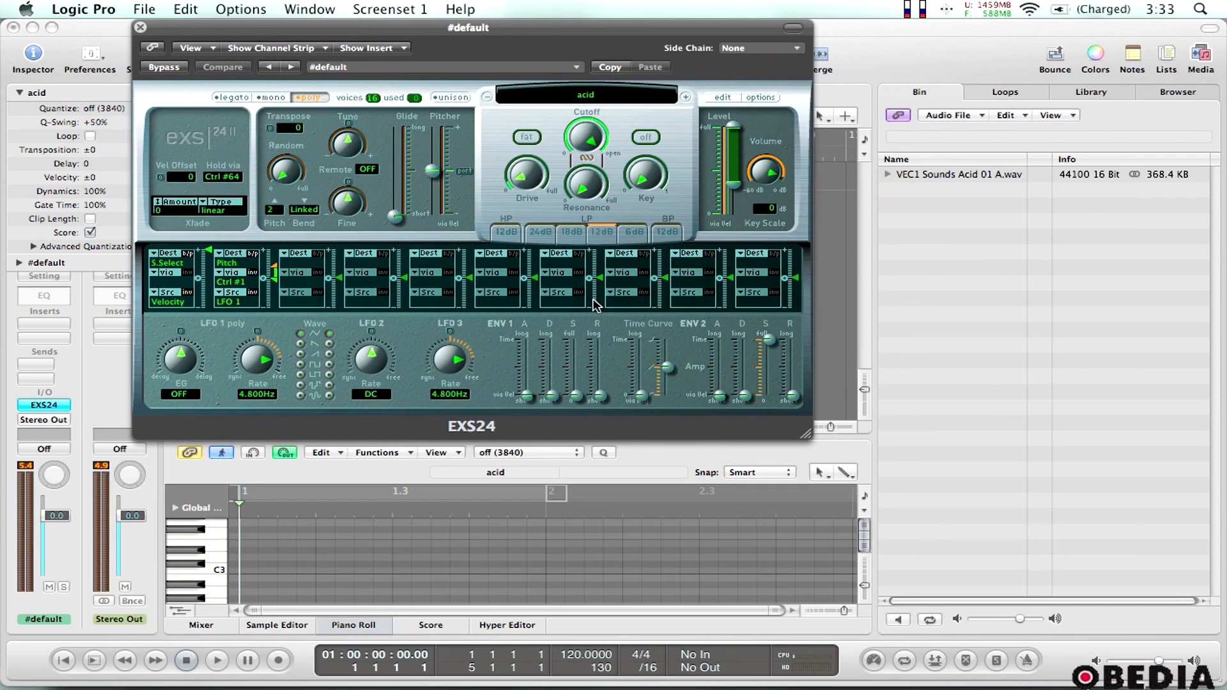
left_click(821, 473)
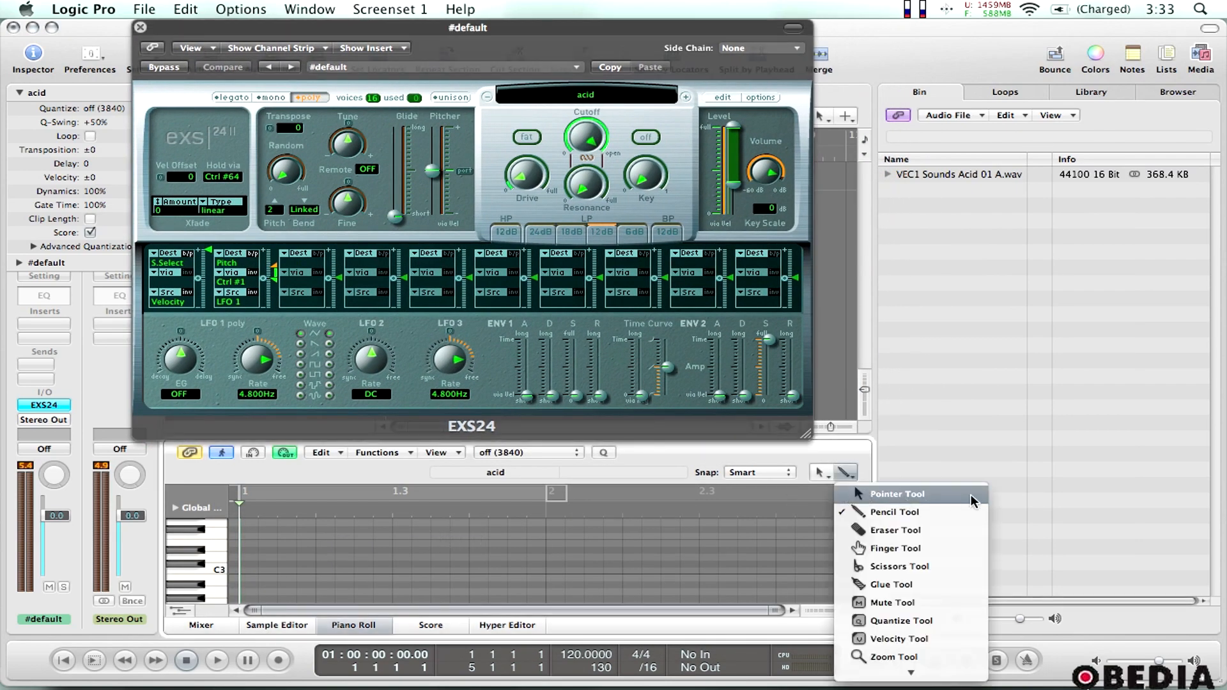
left_click(897, 493)
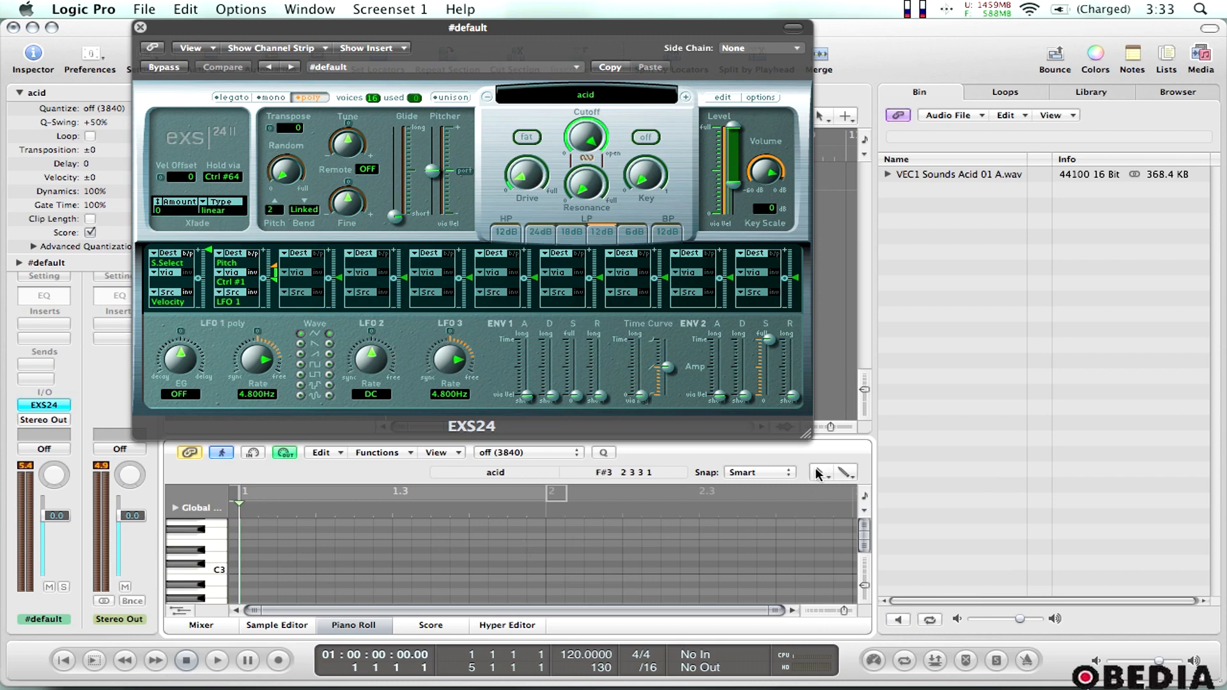
mouse_move(269, 574)
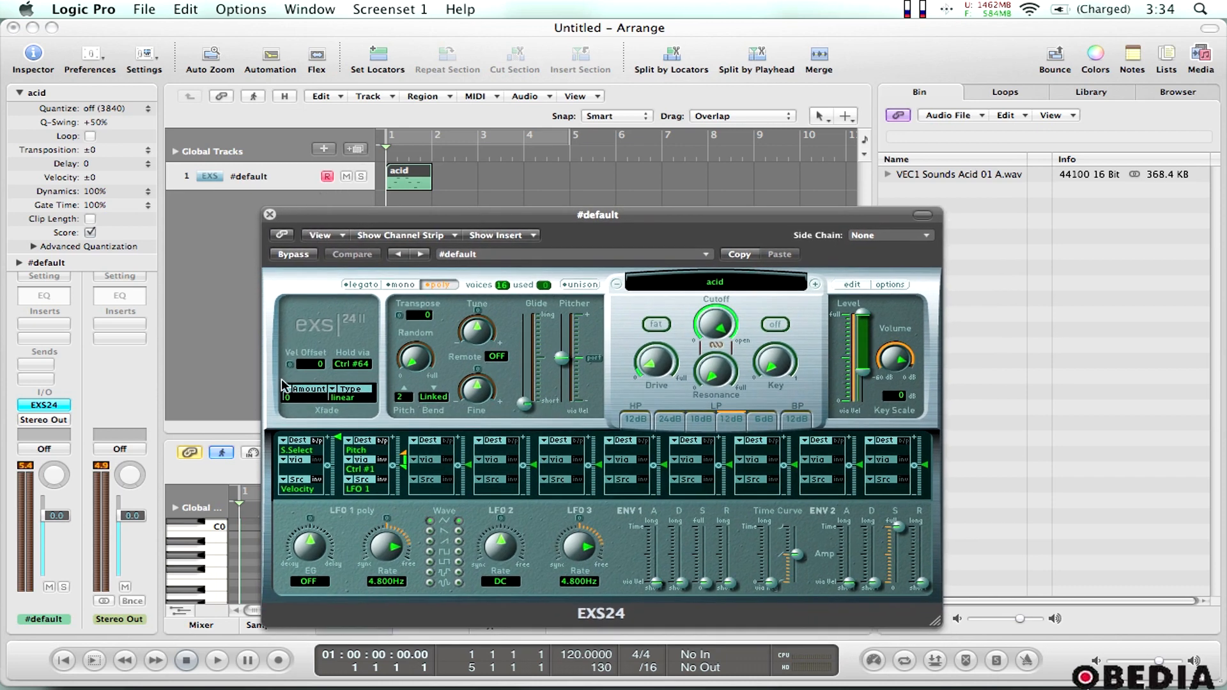
- Bring the EXS24 settings window forward to adjust filter and LFO values
left_click(217, 660)
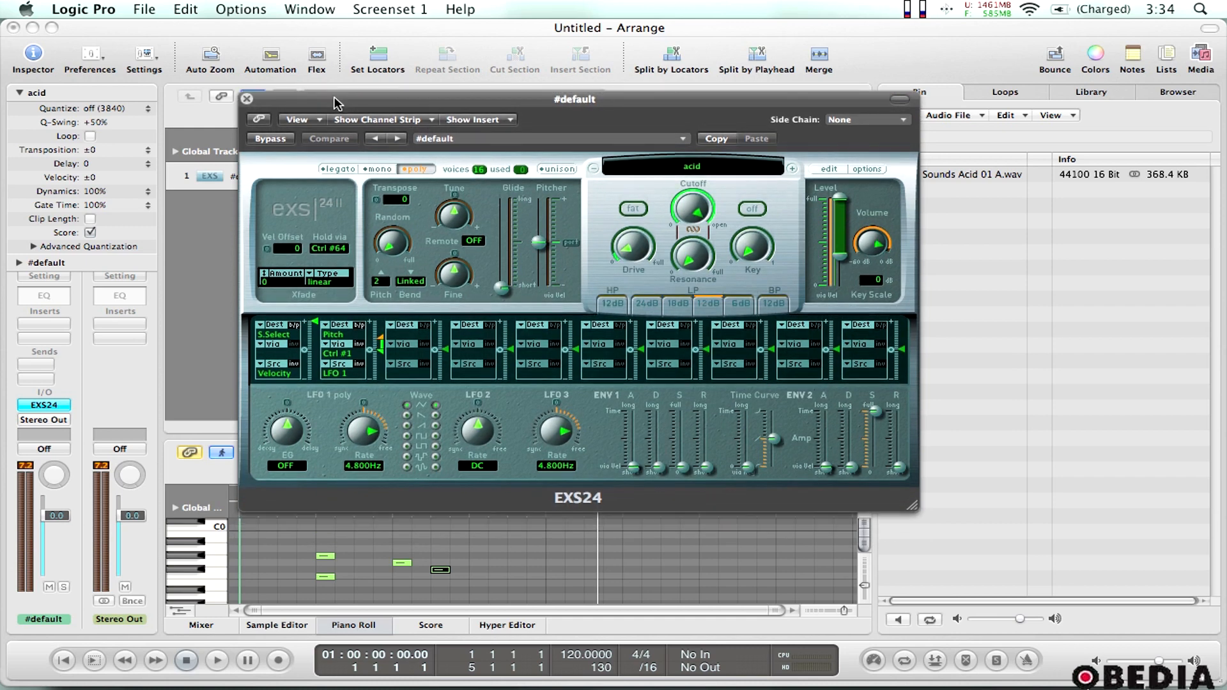
mouse_move(576, 286)
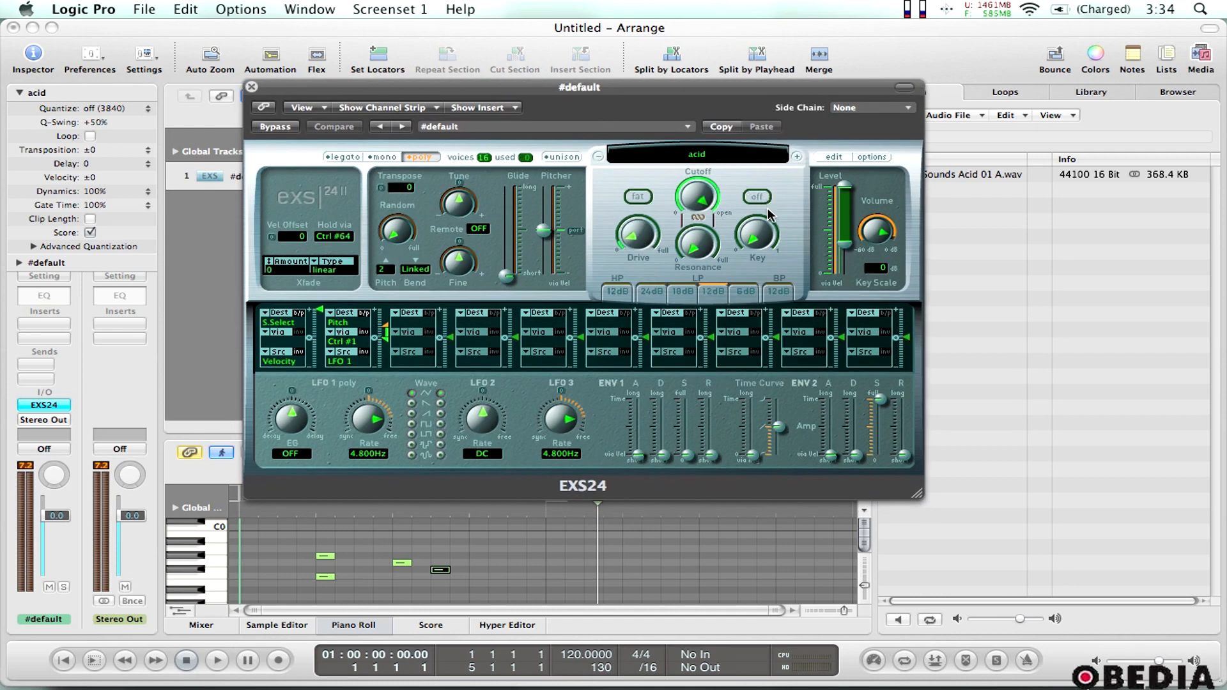
mouse_move(701, 185)
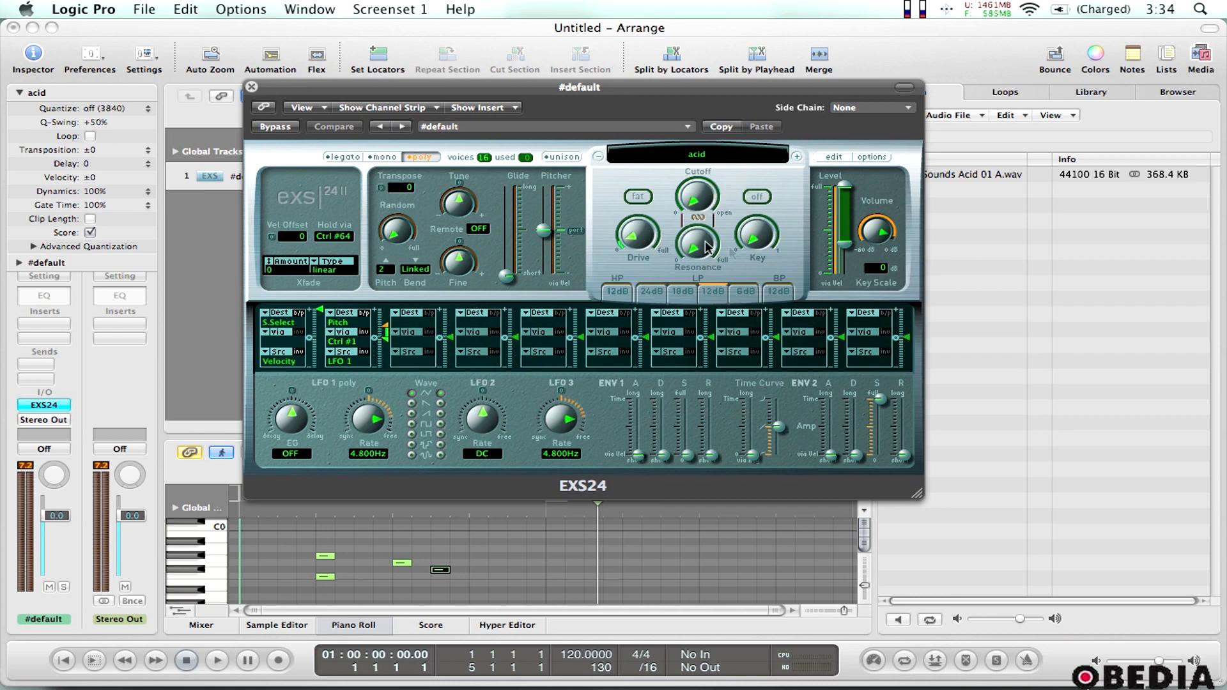
mouse_move(419, 215)
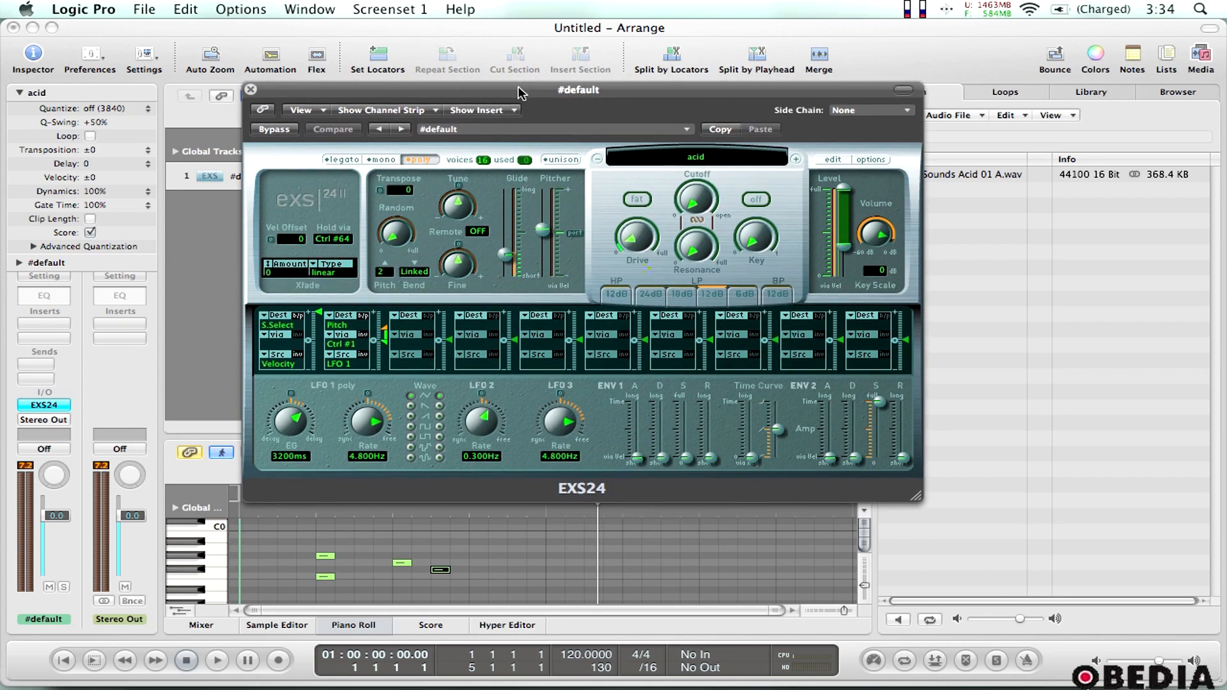
mouse_move(568, 96)
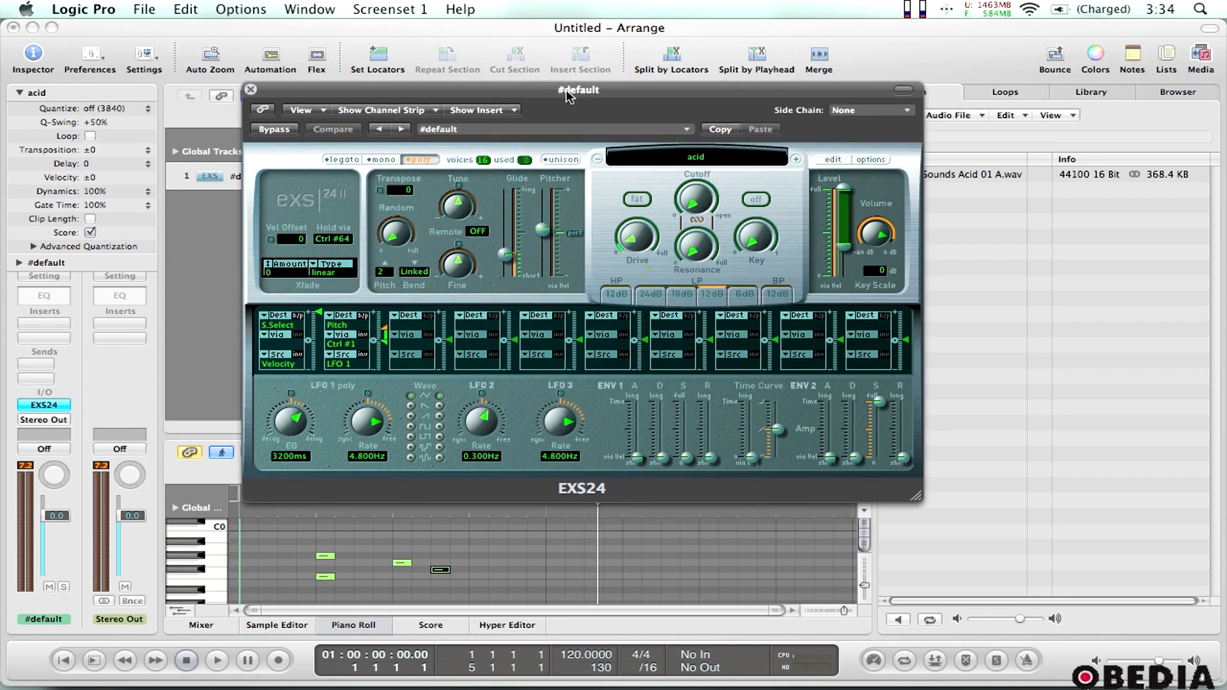